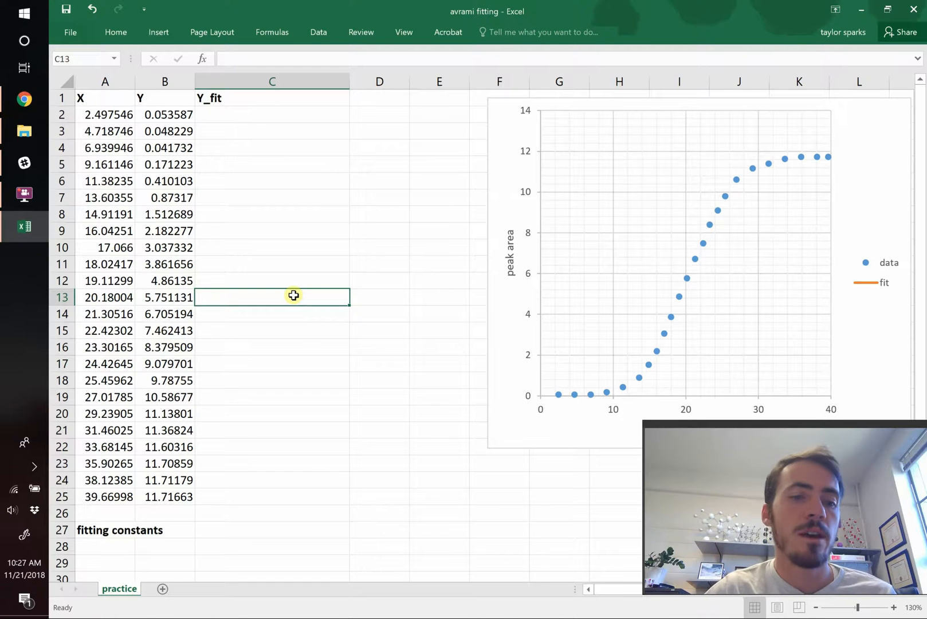
Show the article's abstract figure with the sigmoidal peak-area data and fit curve in Chrome
left_click(24, 100)
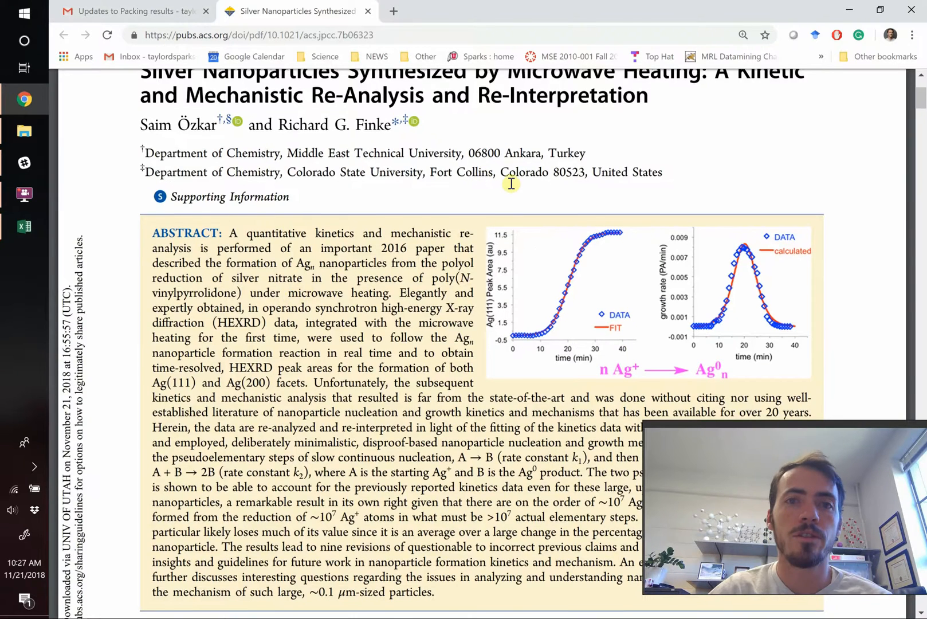
scroll("up", 3)
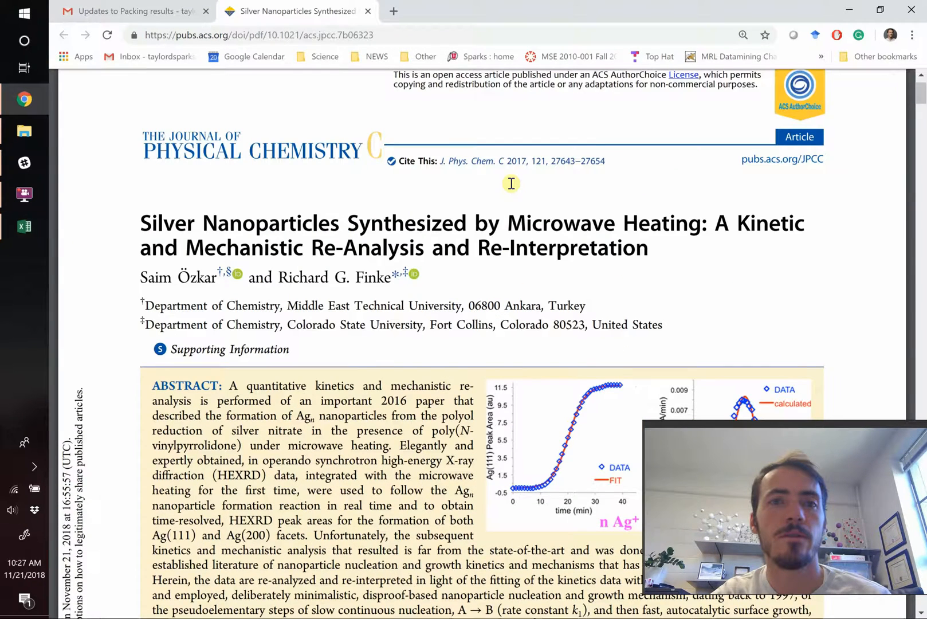
scroll("down", 3)
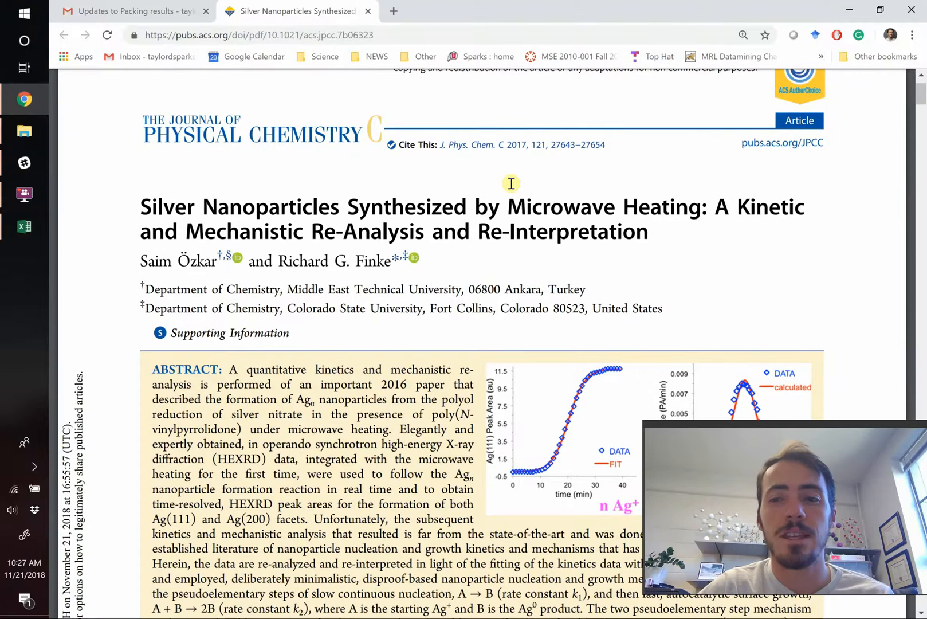
scroll("down", 3)
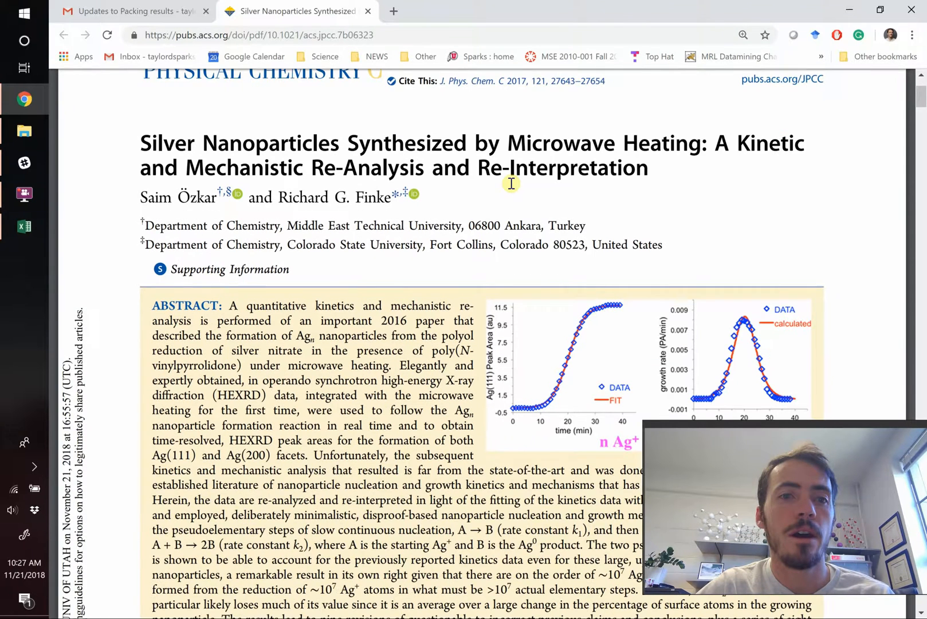
scroll("down", 3)
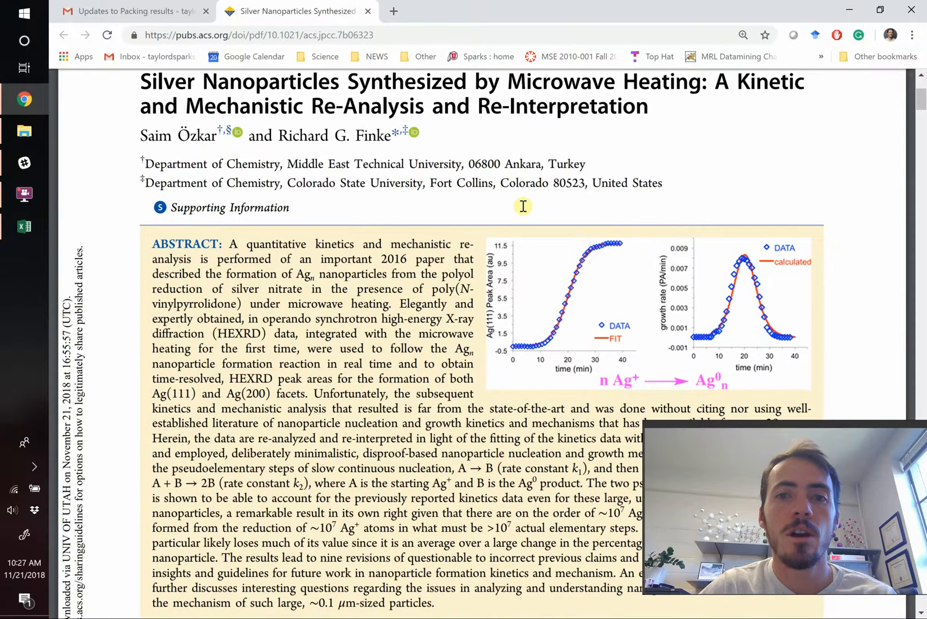
scroll("down", 3)
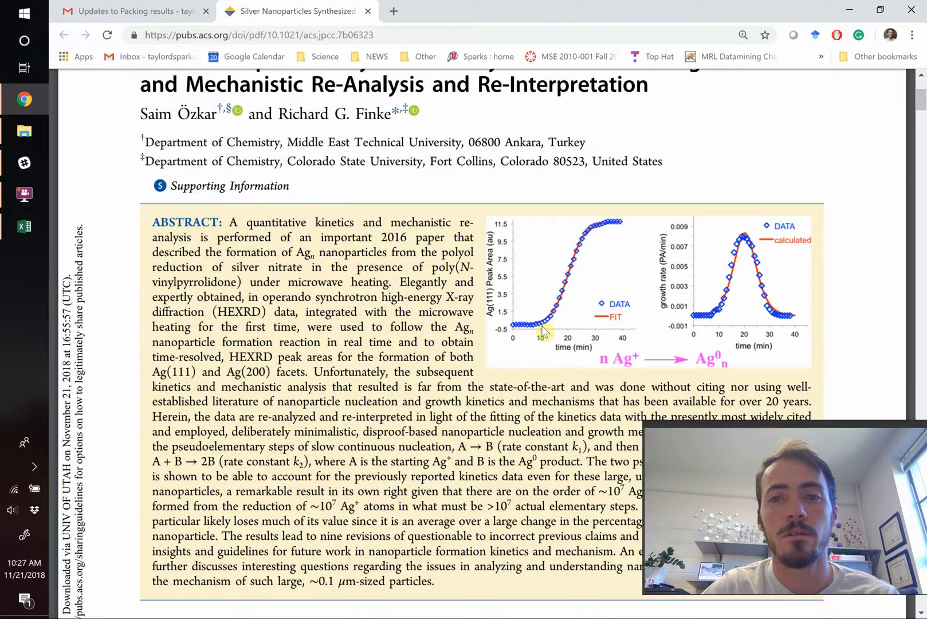
mouse_move(511, 334)
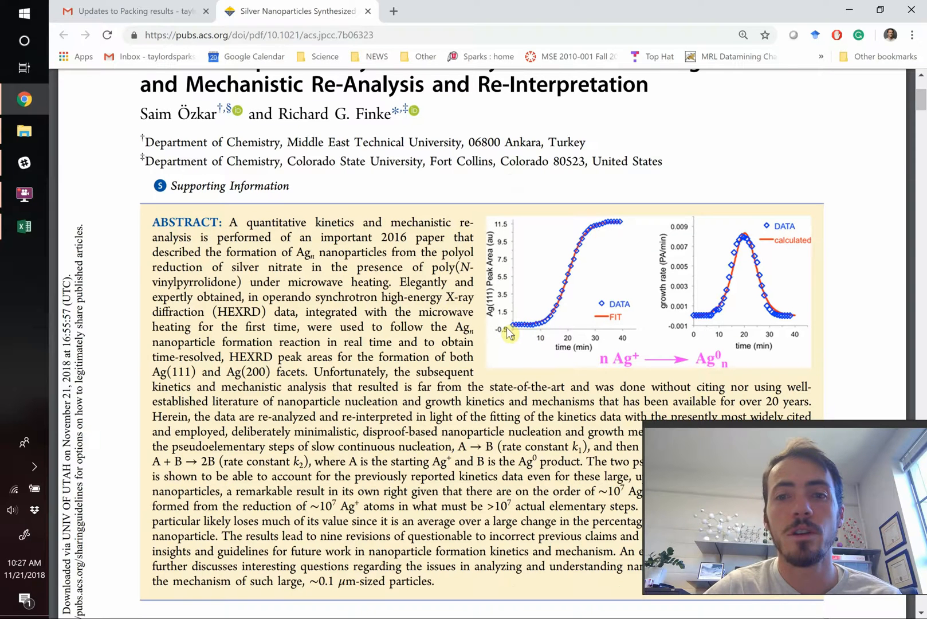
mouse_move(599, 229)
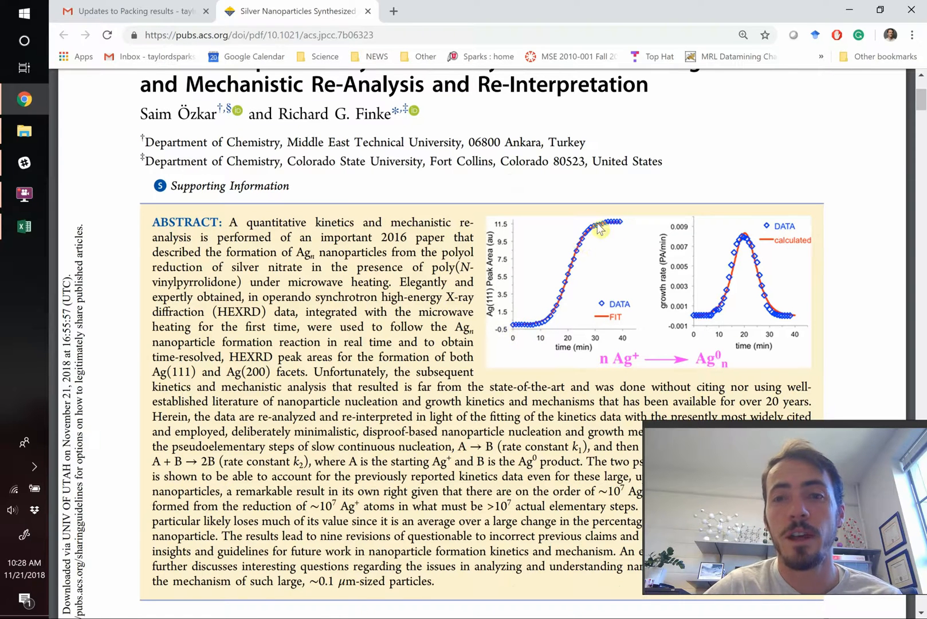
mouse_move(536, 330)
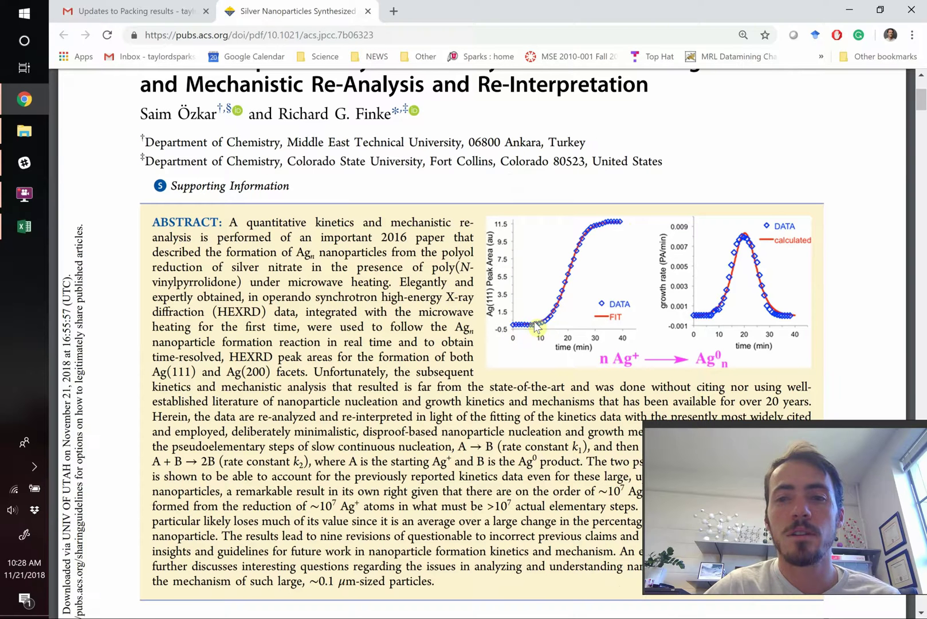
mouse_move(619, 229)
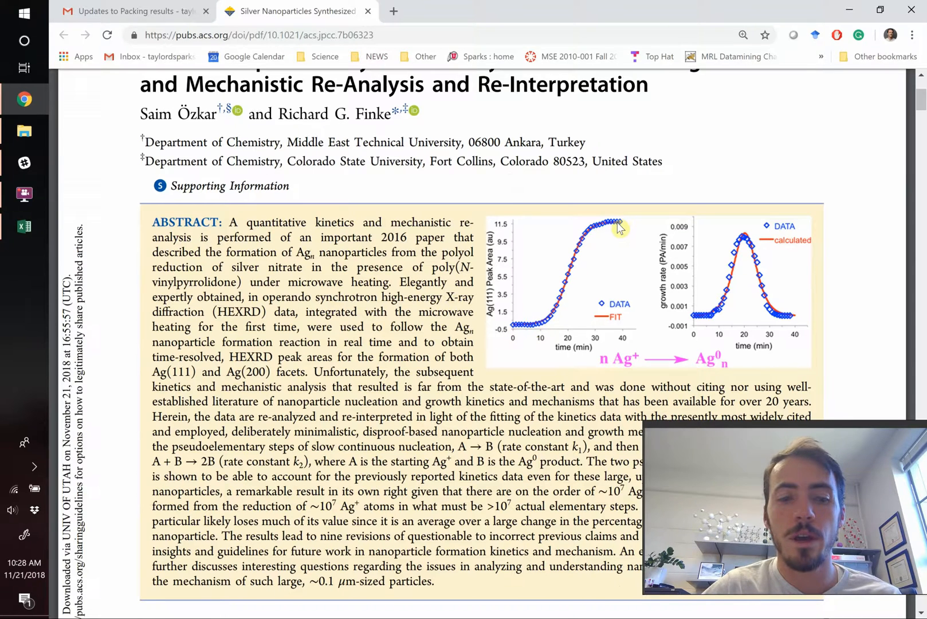
Return to the fitting sheet, review the X–Y data and select the Y_fit header cell
left_click(24, 226)
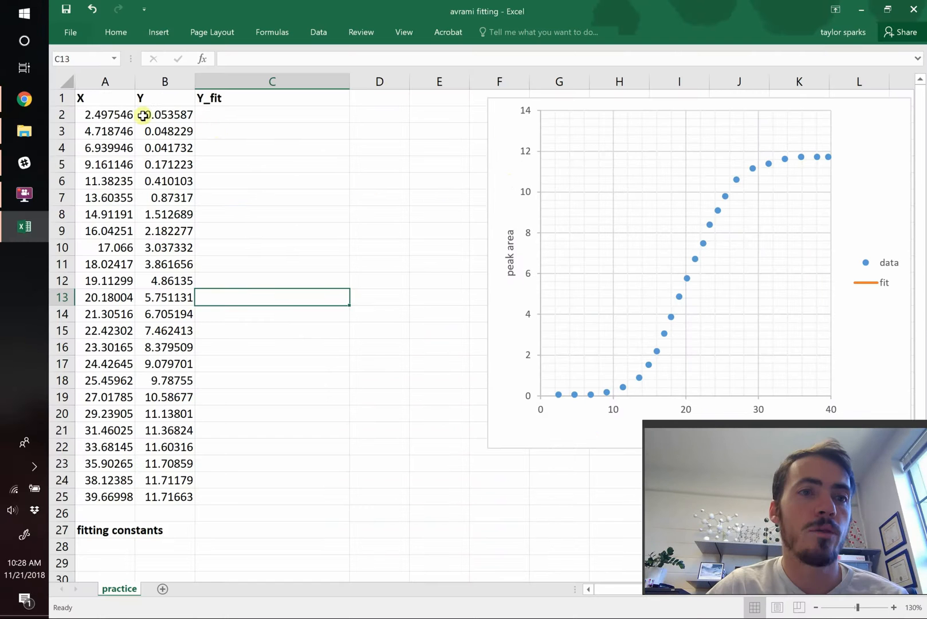
left_click(105, 115)
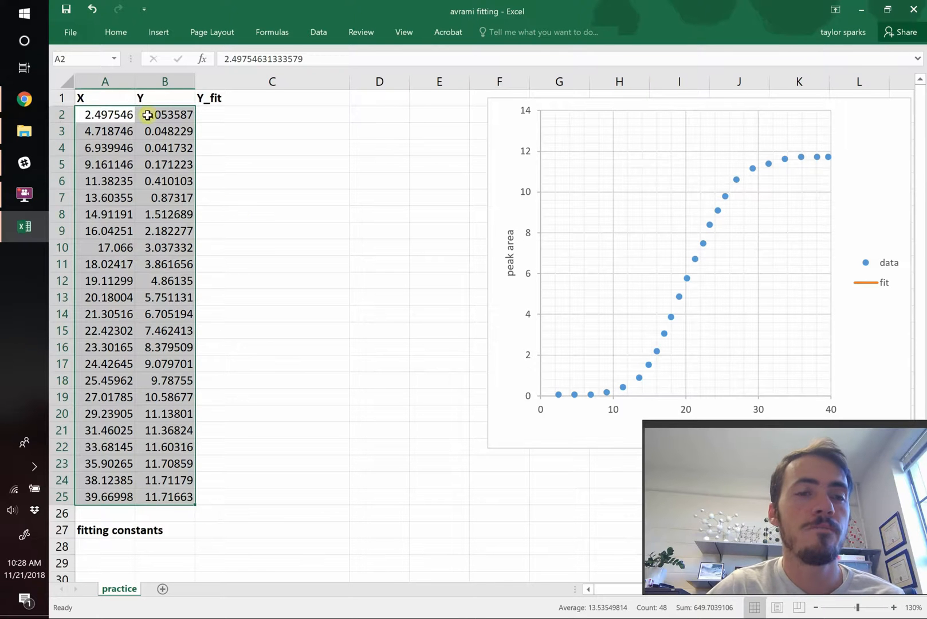
left_click(272, 131)
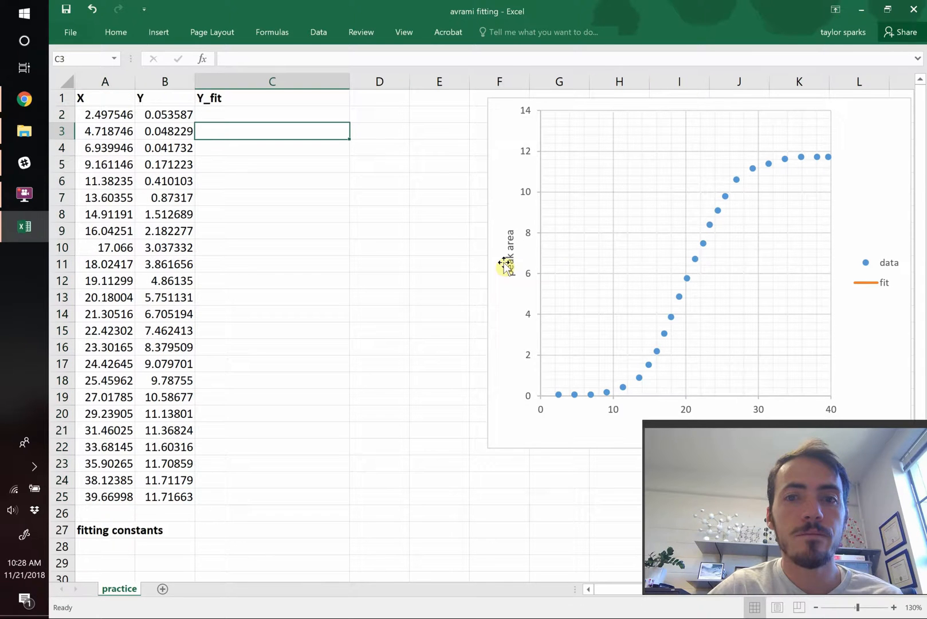
scroll("down", 3)
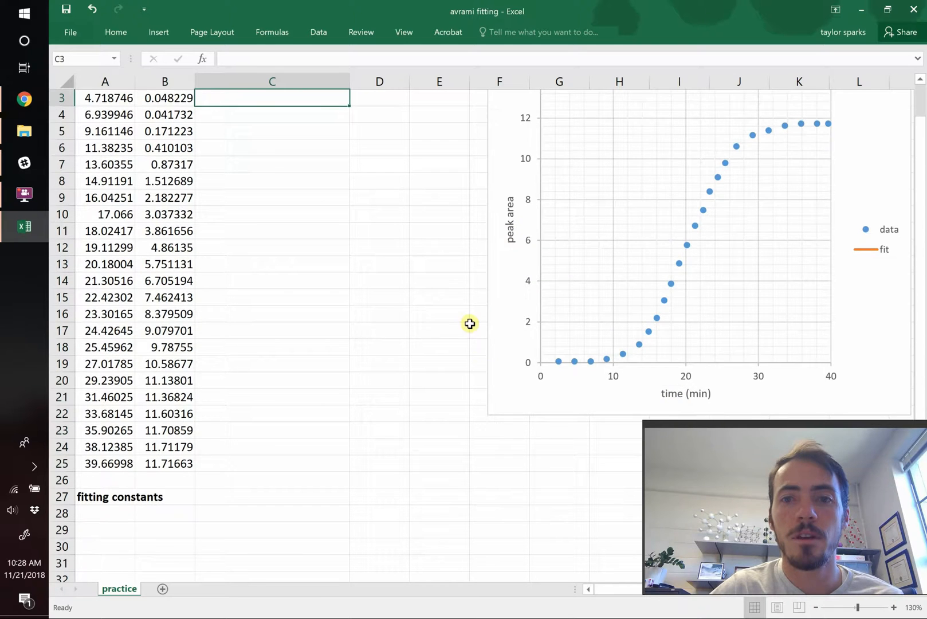
scroll("up", 3)
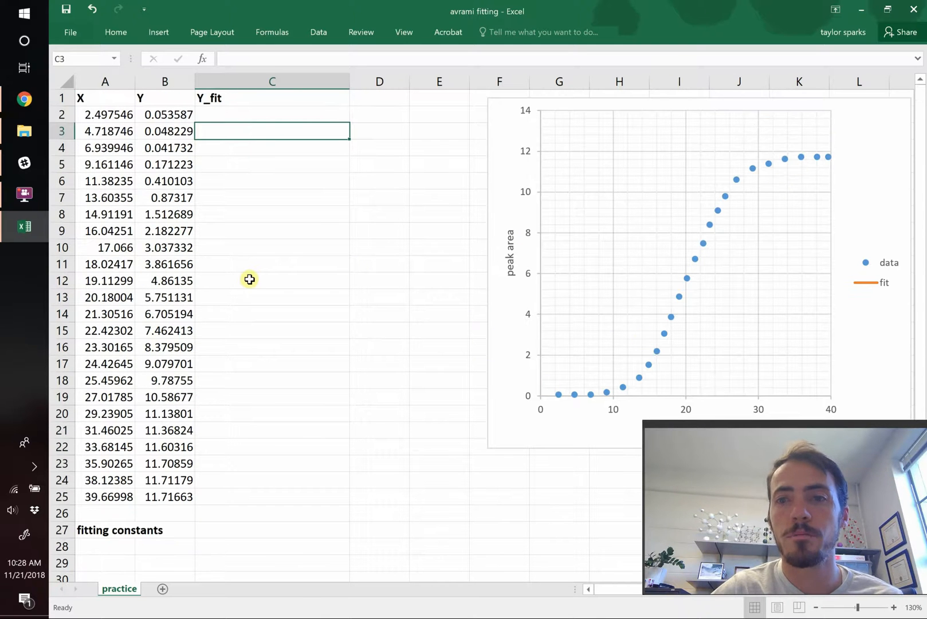
left_click(272, 98)
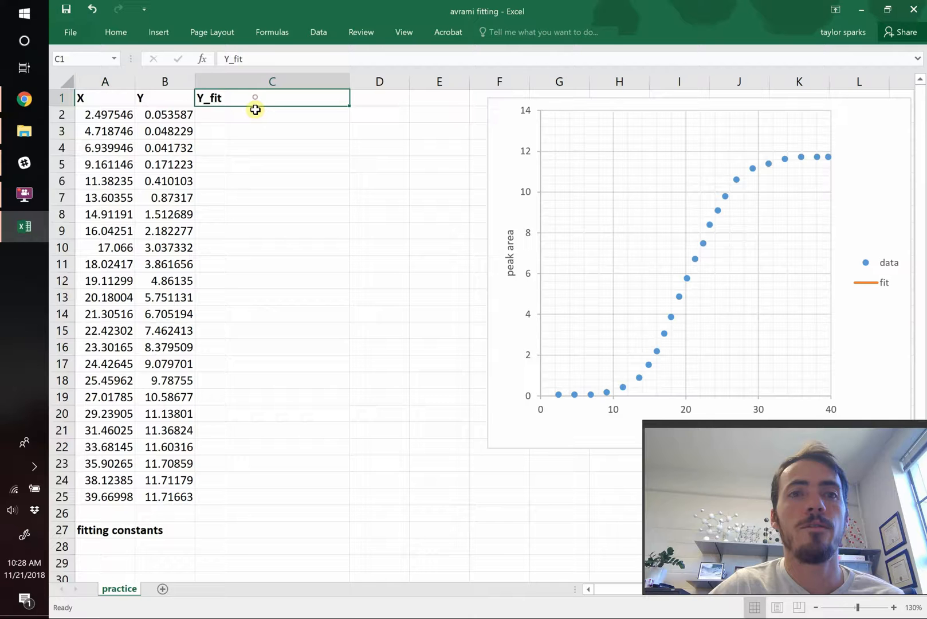
Enter the header text Y_fit = A*(1-exp(-k*t^n)) in the fit column's first cell
left_click(272, 115)
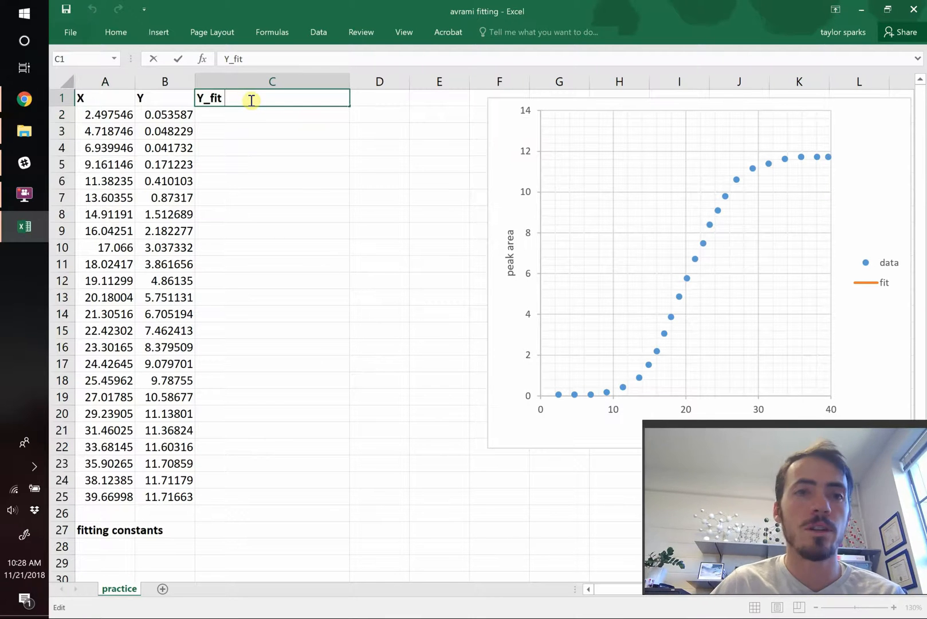
type("=")
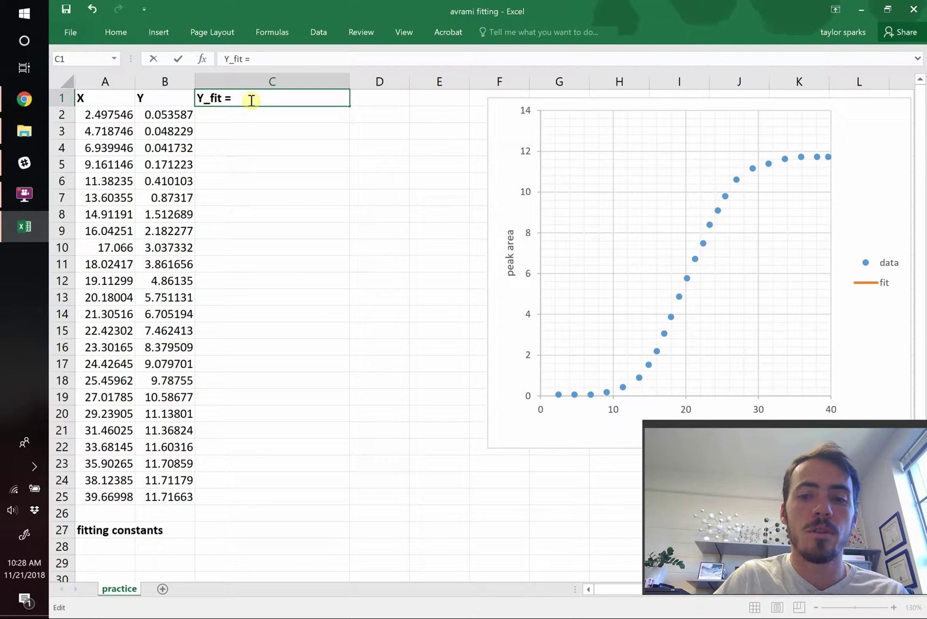
type("(1-exp")
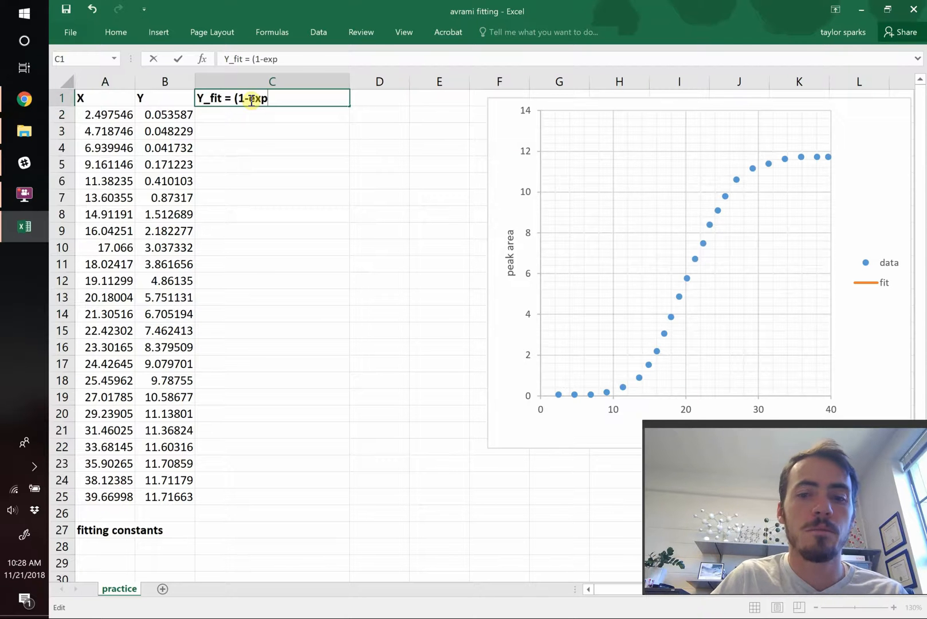
type("(-k")
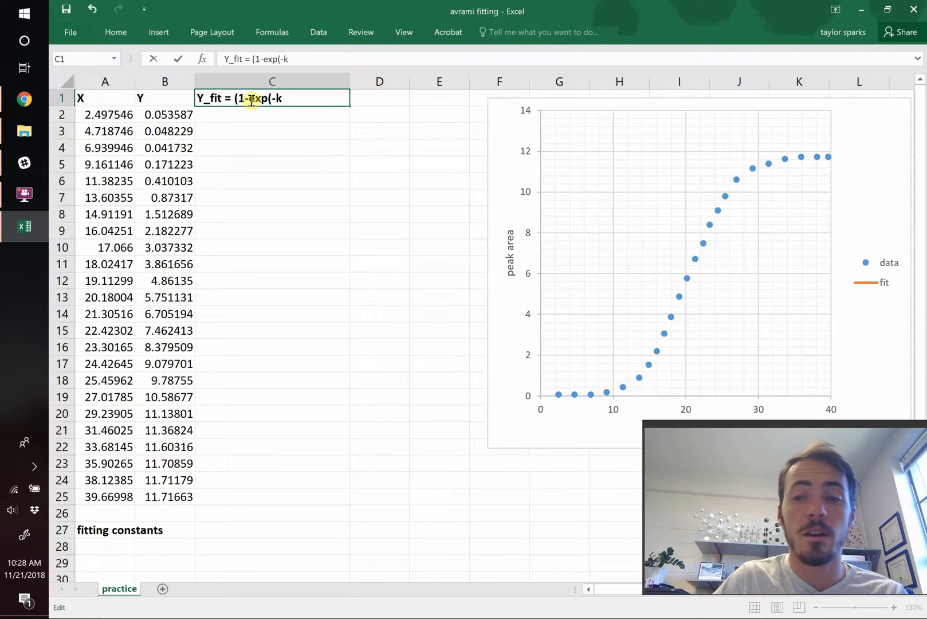
type("*t^")
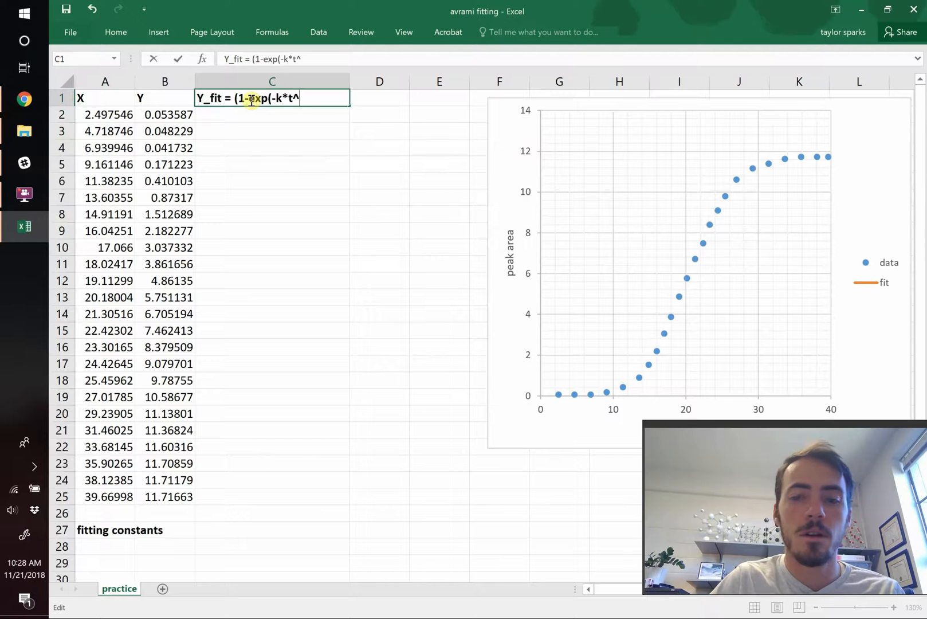
type("n)")
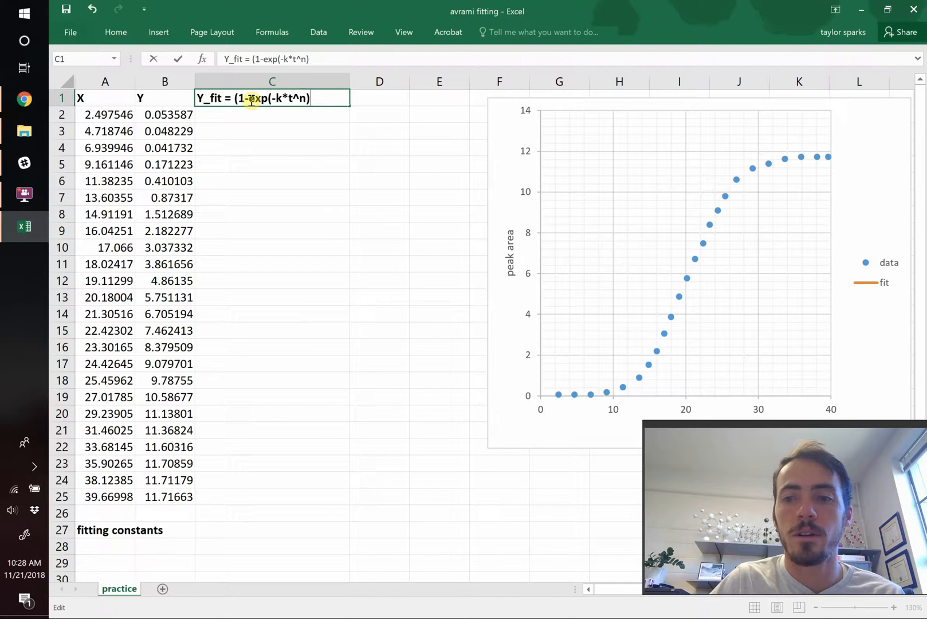
key("Return")
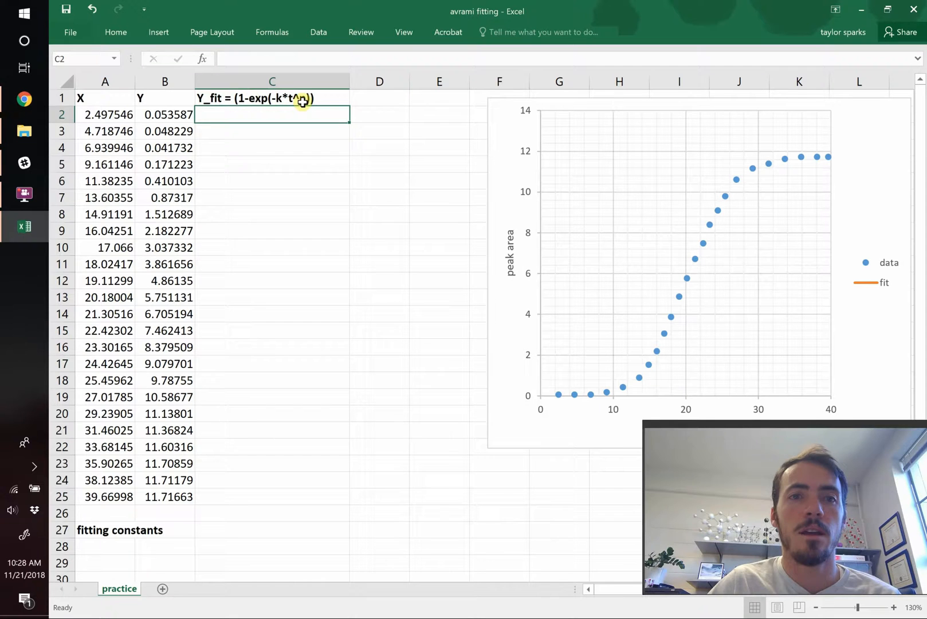
mouse_move(292, 106)
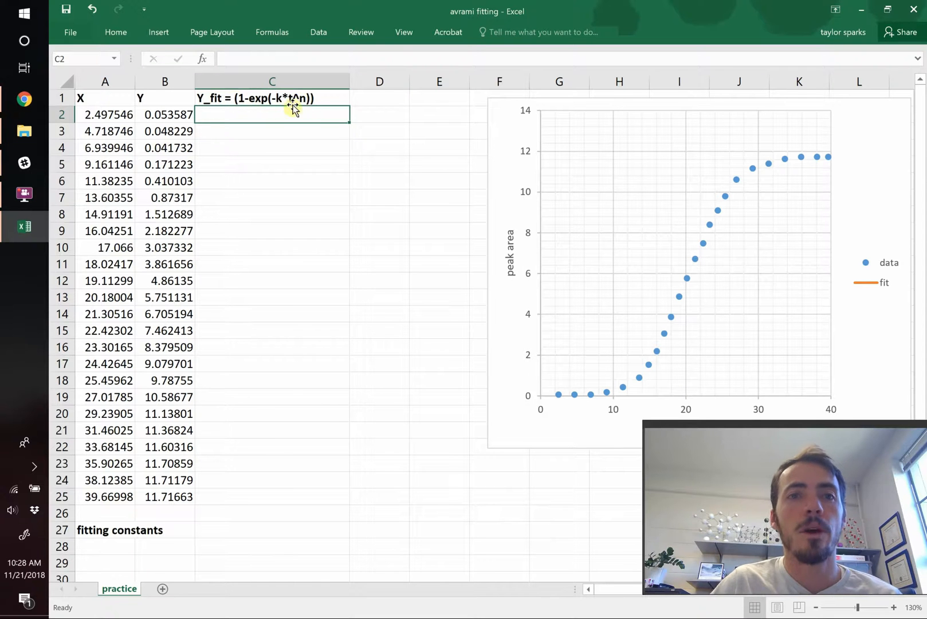
mouse_move(328, 96)
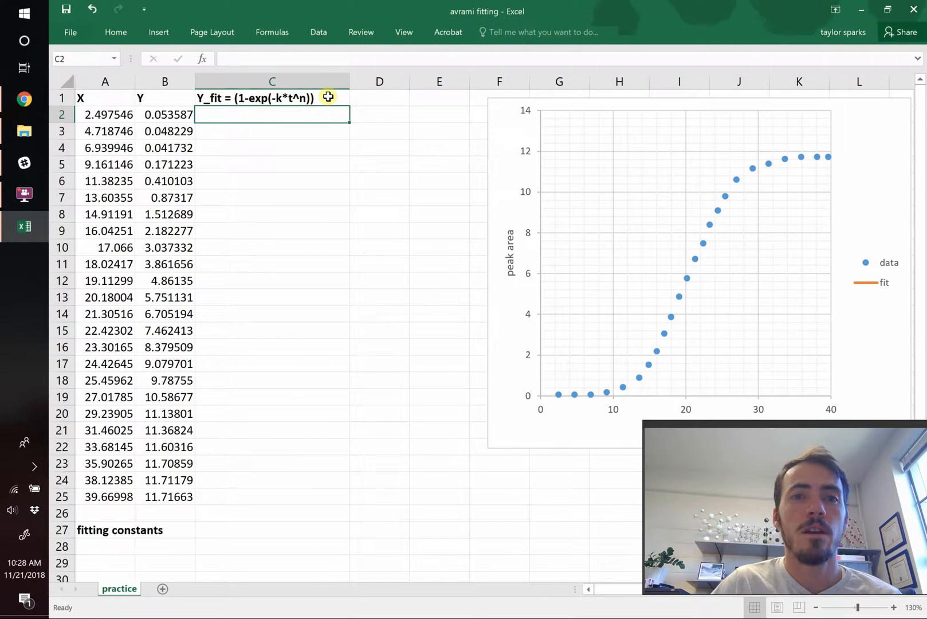
left_click(272, 97)
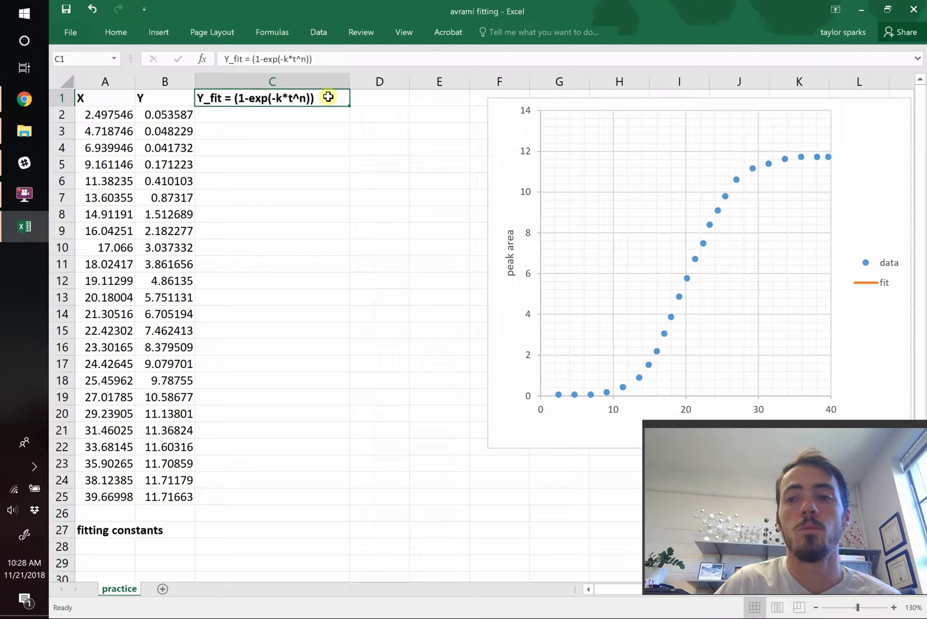
mouse_move(636, 366)
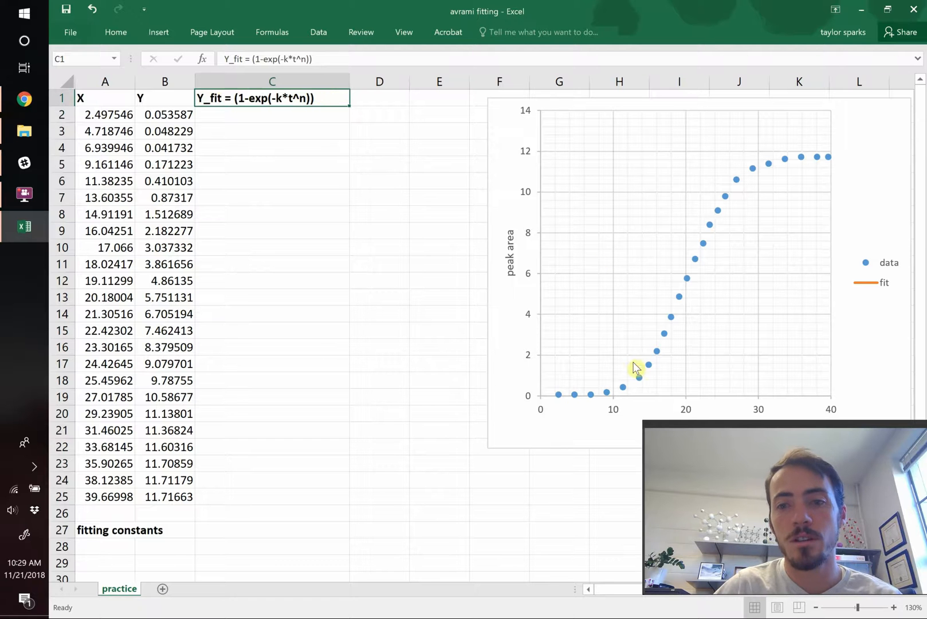
mouse_move(842, 147)
type("A*")
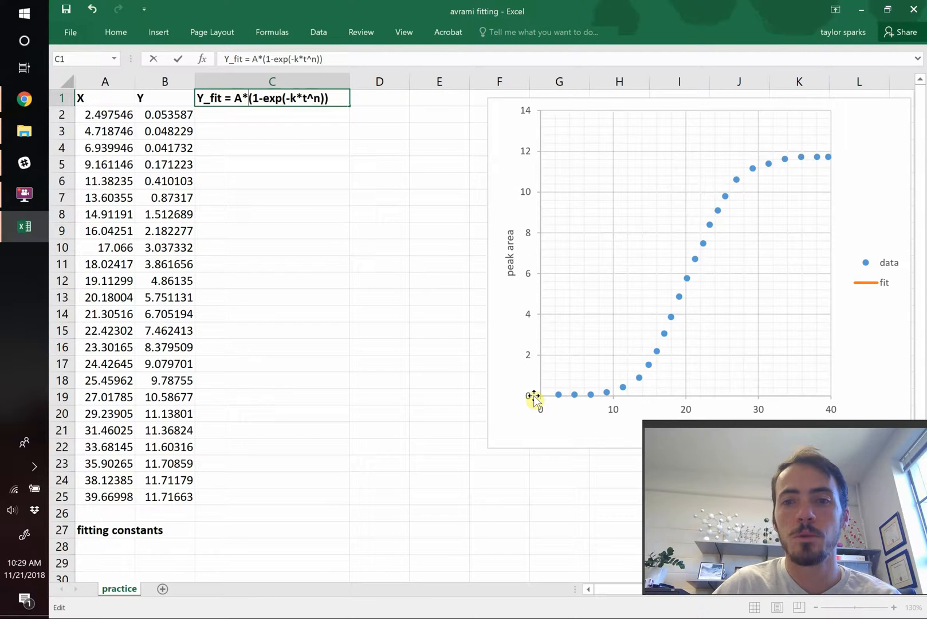
mouse_move(779, 164)
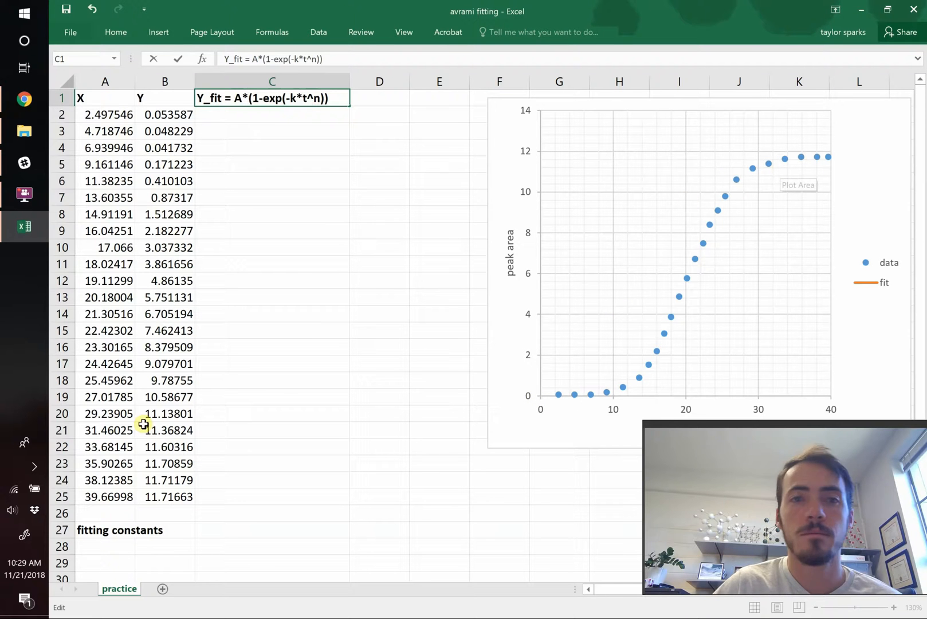
Label the A, k, n constants in row 28 and give them starting guesses of 1 in row 29
left_click(105, 547)
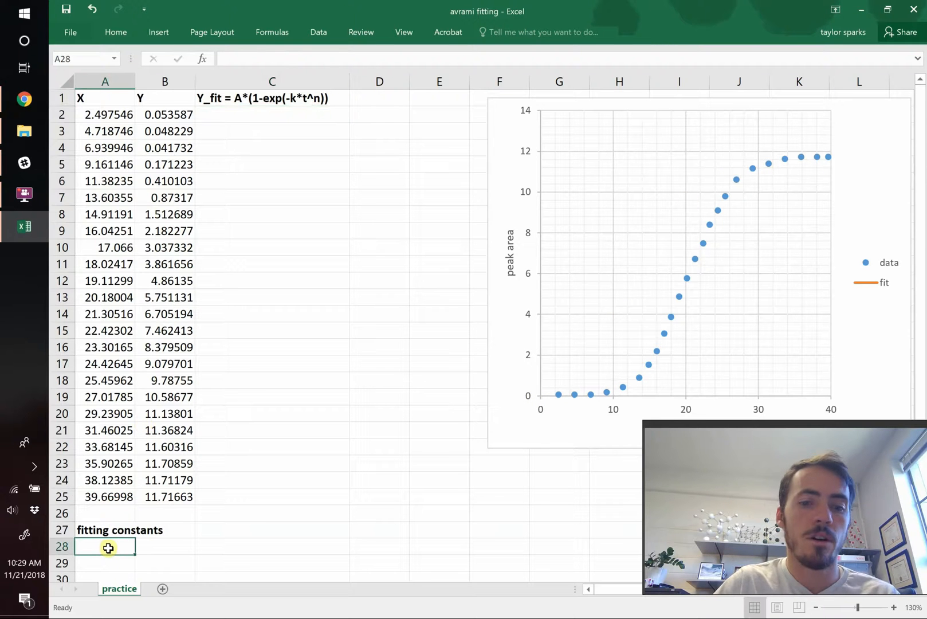
type("n")
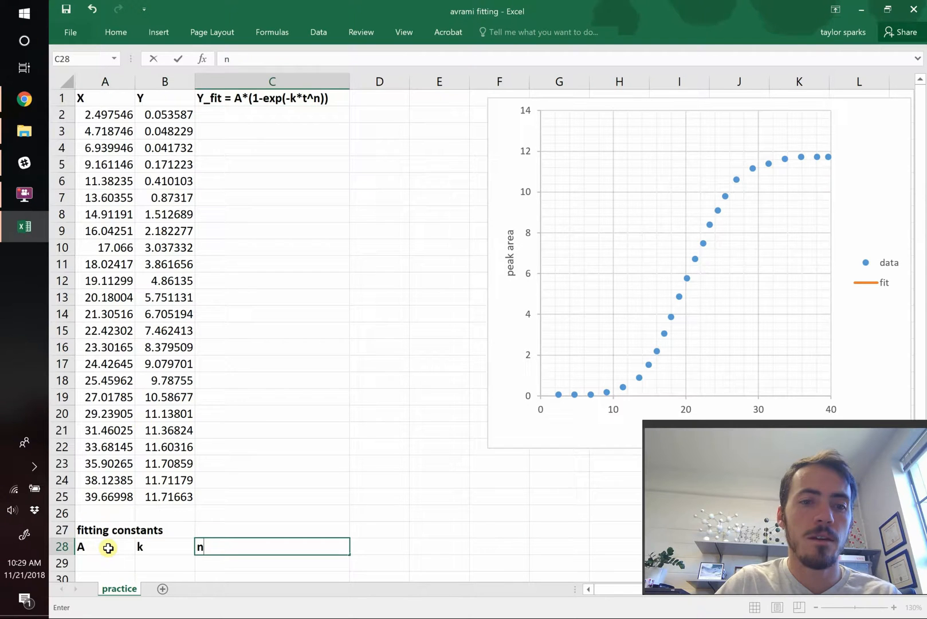
key("Tab")
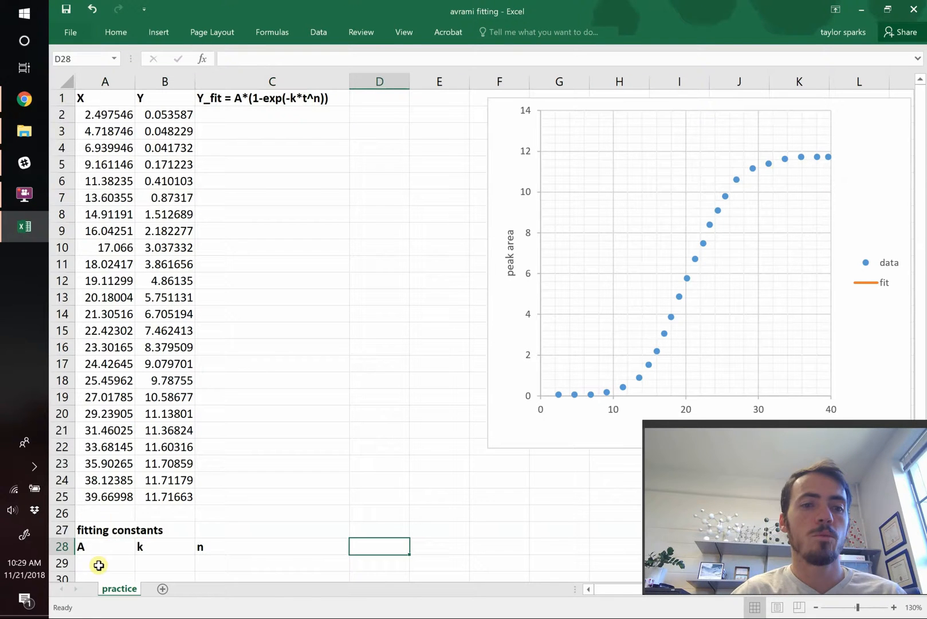
left_click(105, 562)
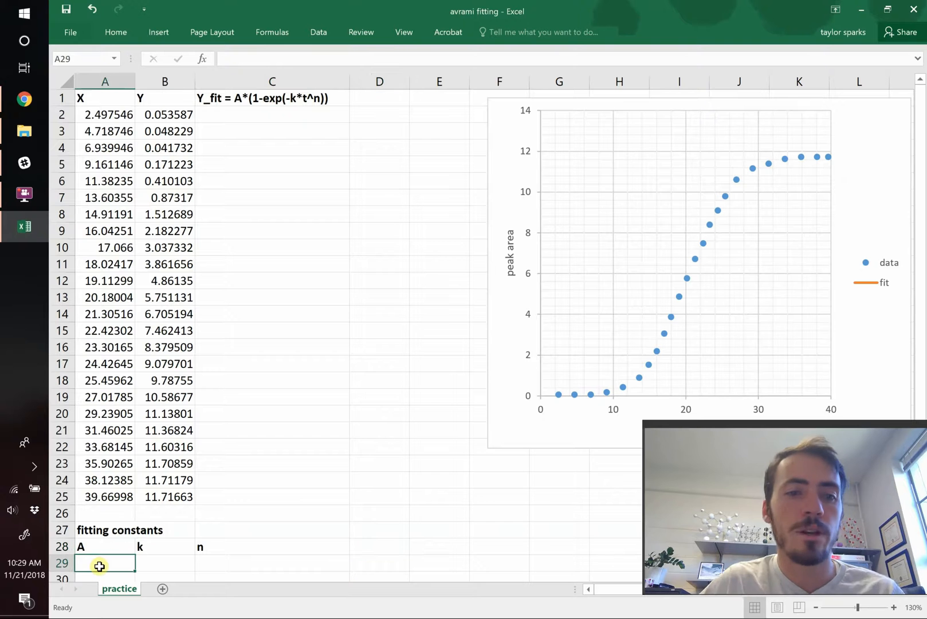
type("1")
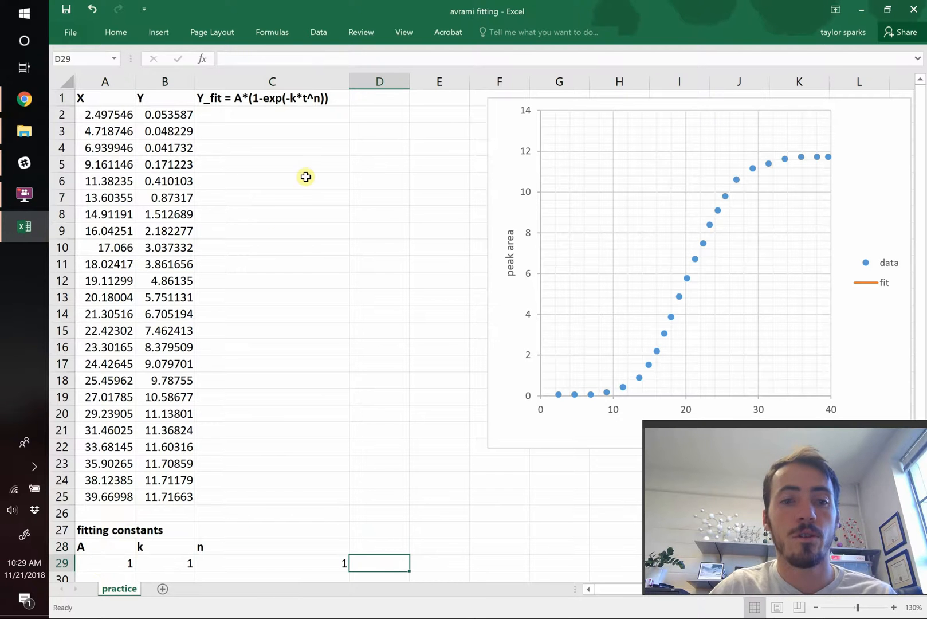
Write the first Y_fit formula =A$29*(1-EXP(-B$29*A2^C$29)) with row-anchored constant references
left_click(271, 130)
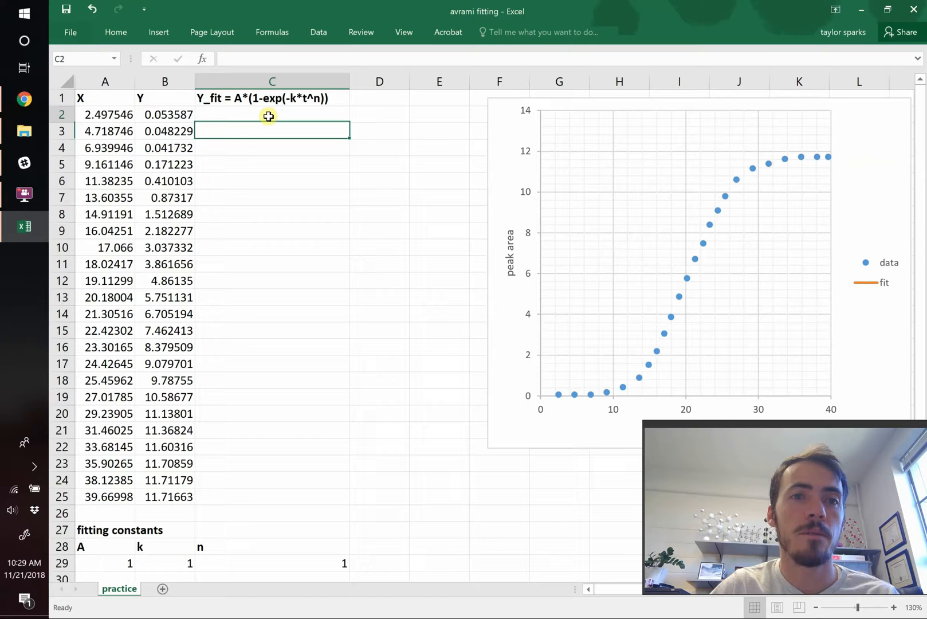
type("=A29*(")
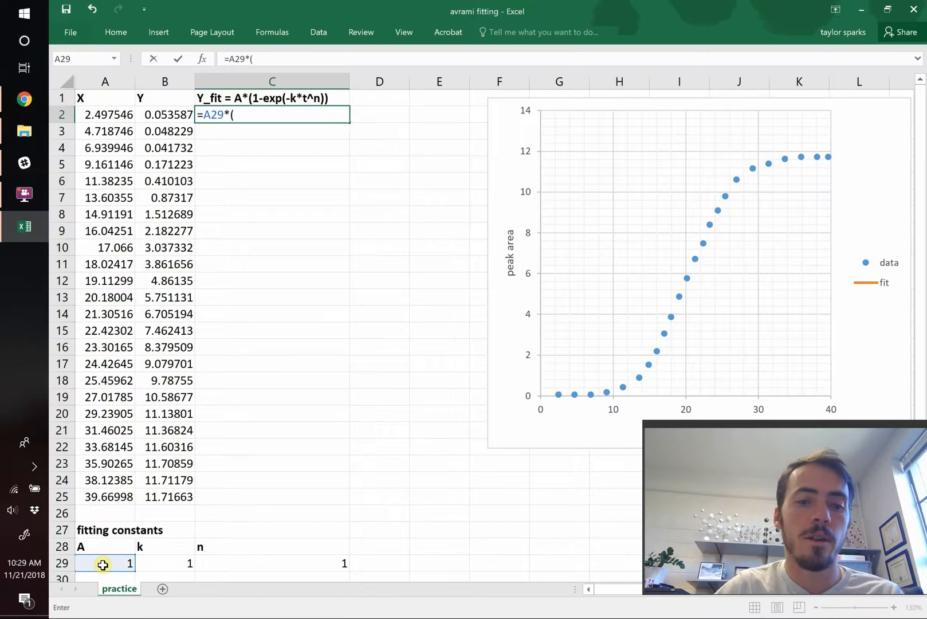
type("1-exp(")
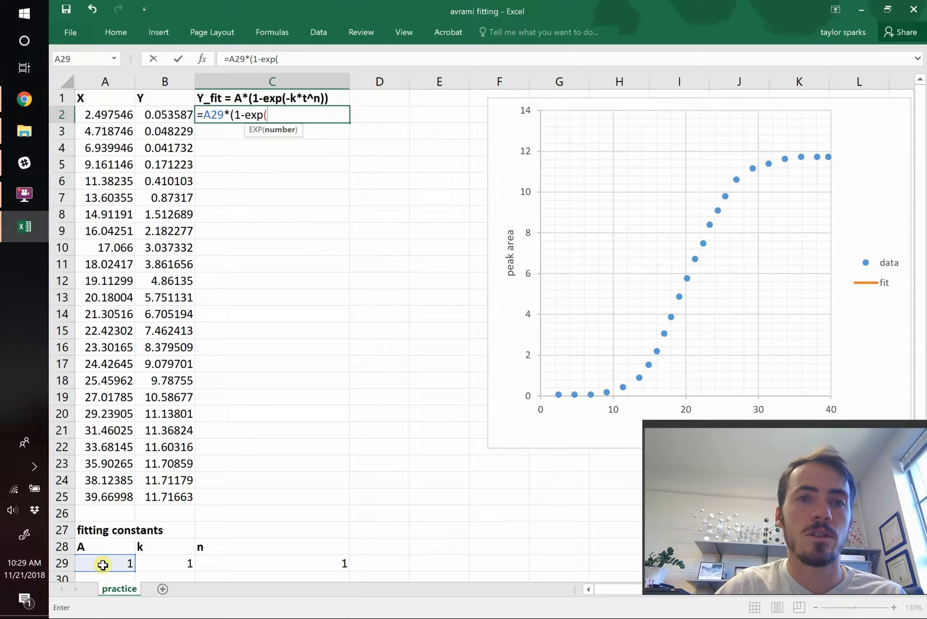
type("-B29*A2^C29))")
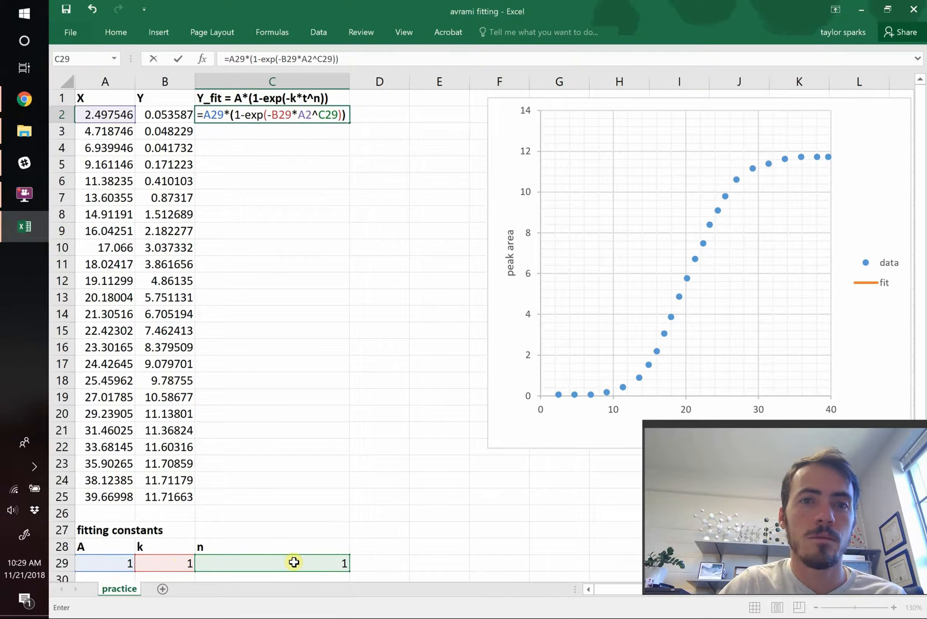
key("Return")
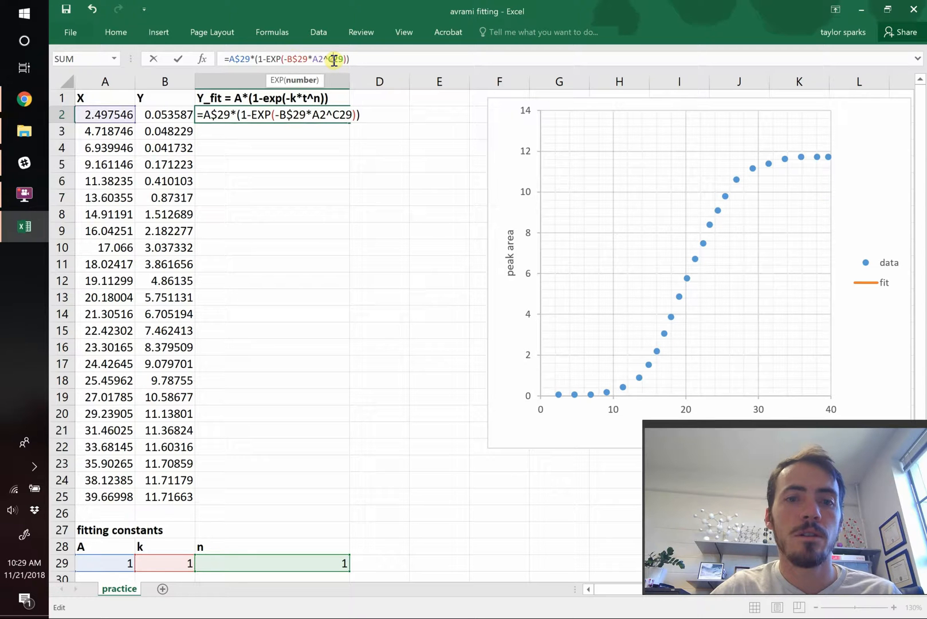
key("f4")
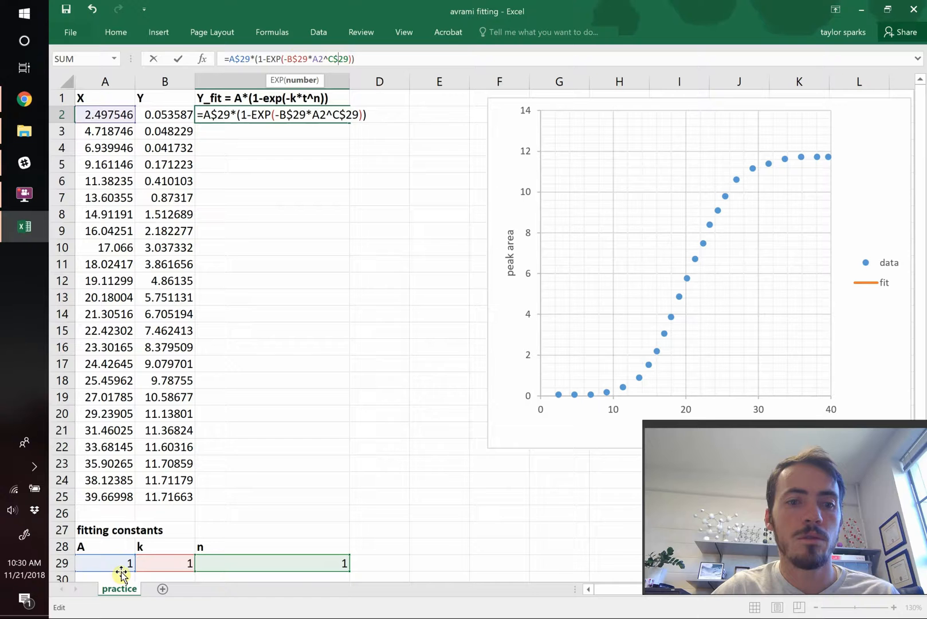
mouse_move(256, 464)
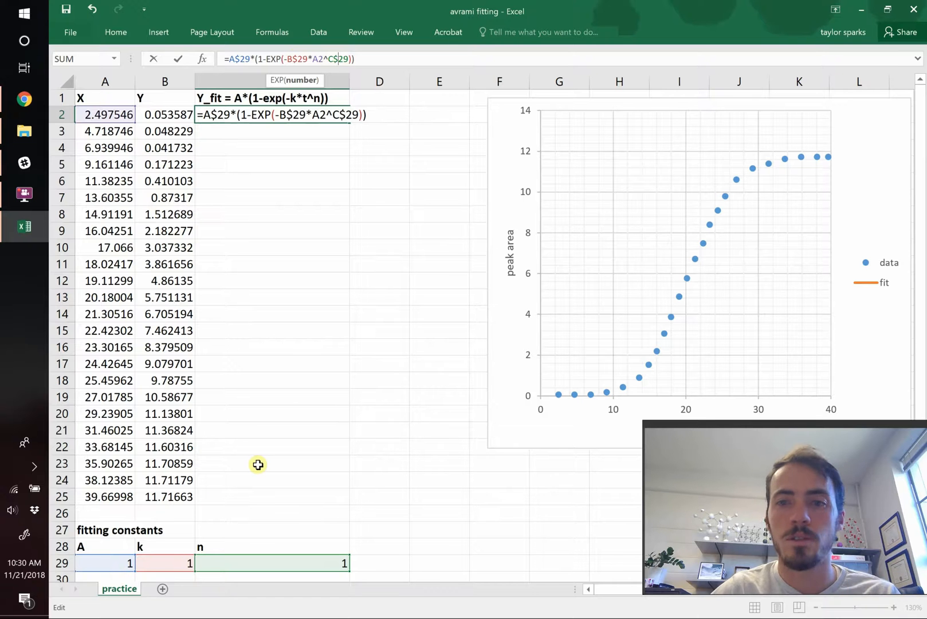
Fill the Y_fit formula down all data rows and set A to 12
key("Return")
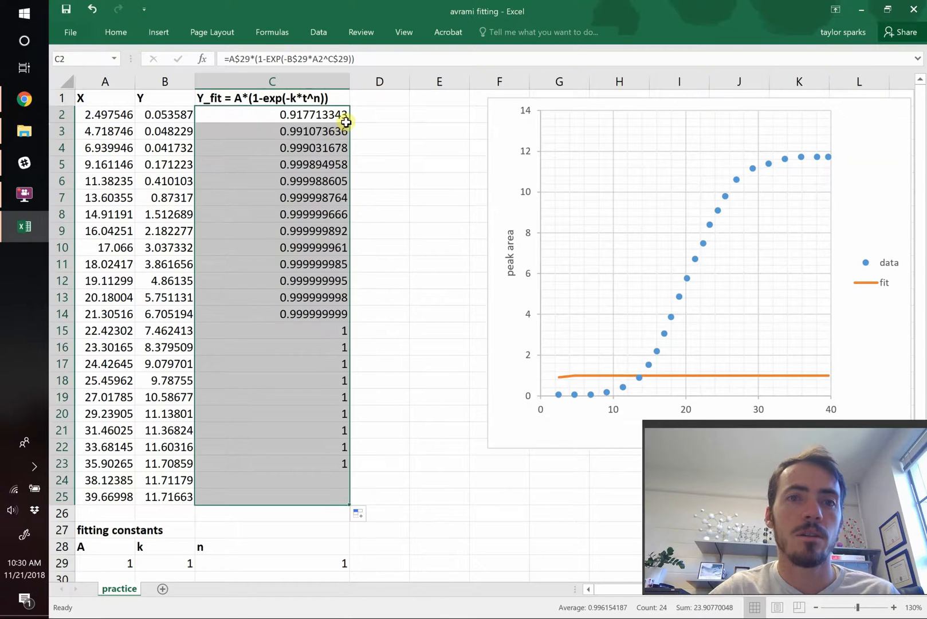
mouse_move(312, 479)
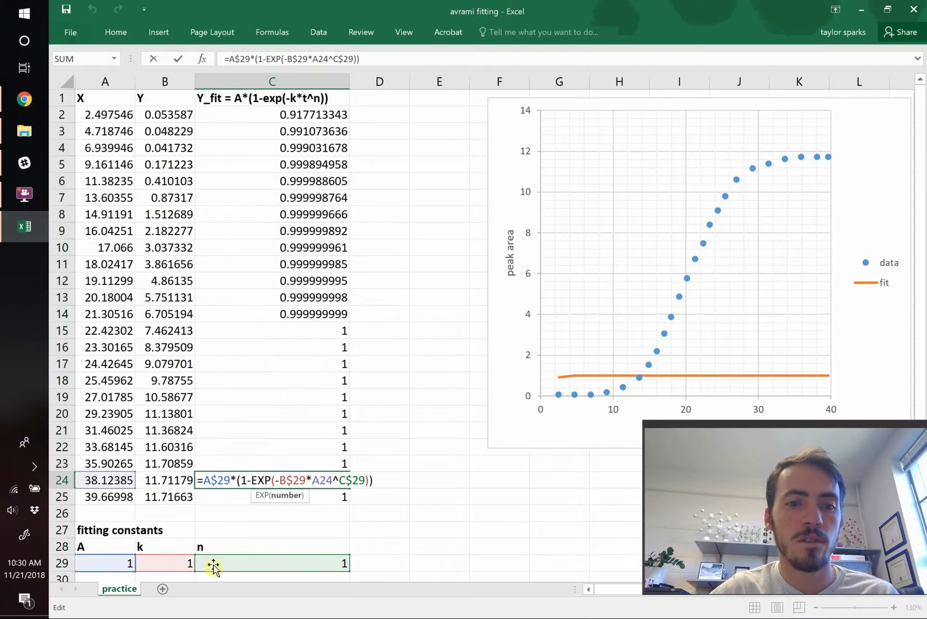
key("Return")
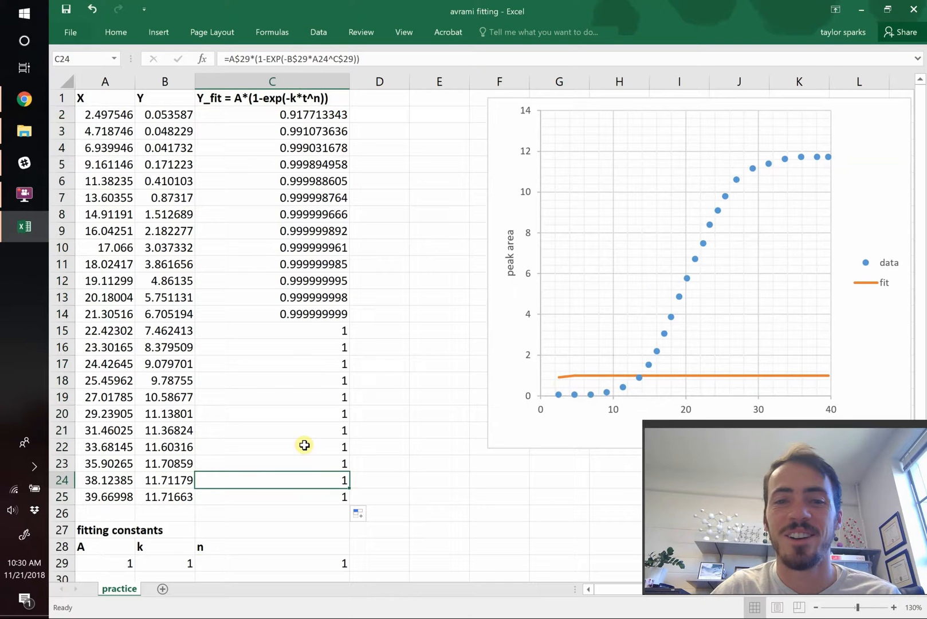
left_click(105, 563)
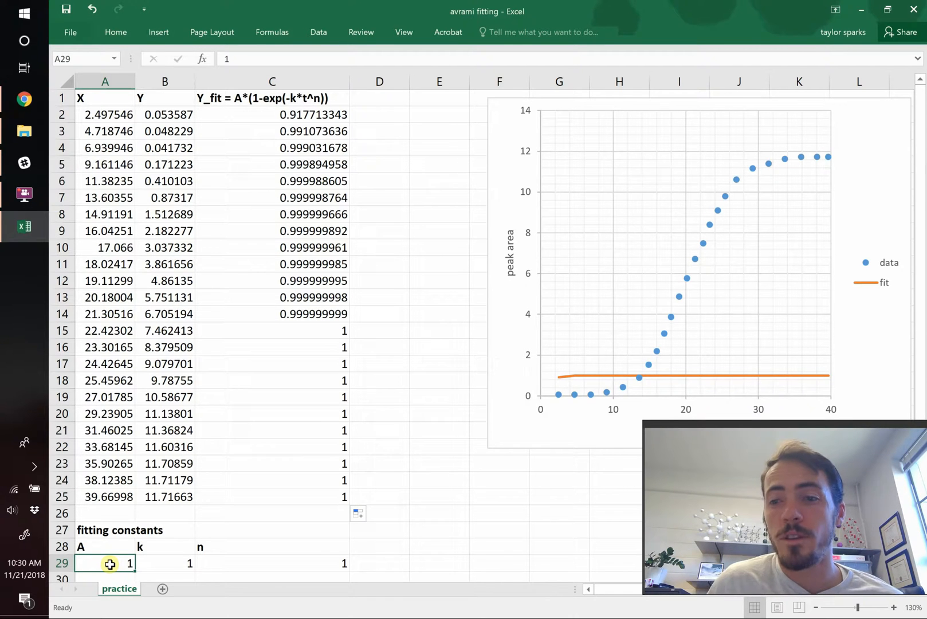
type("12")
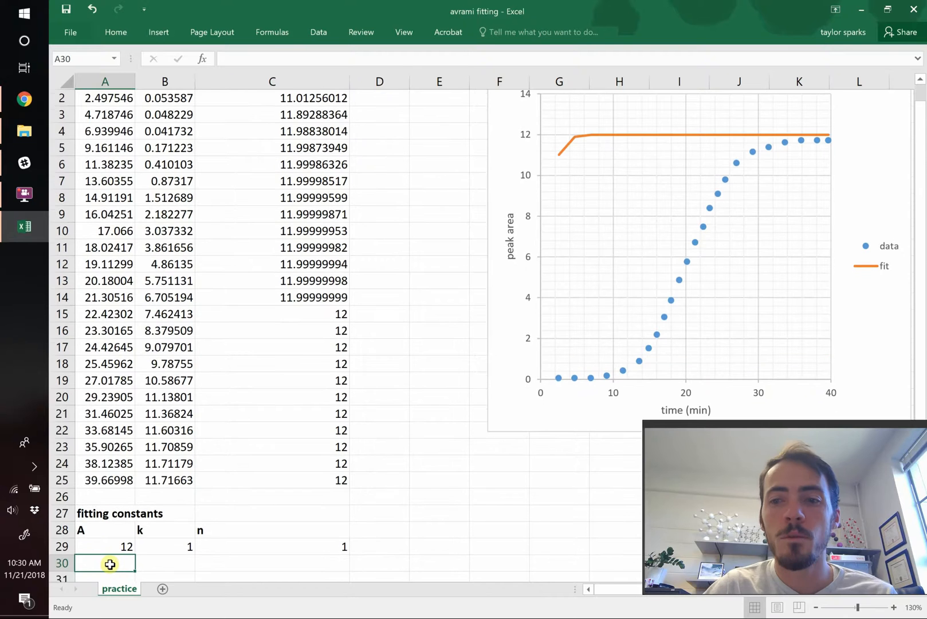
mouse_move(730, 149)
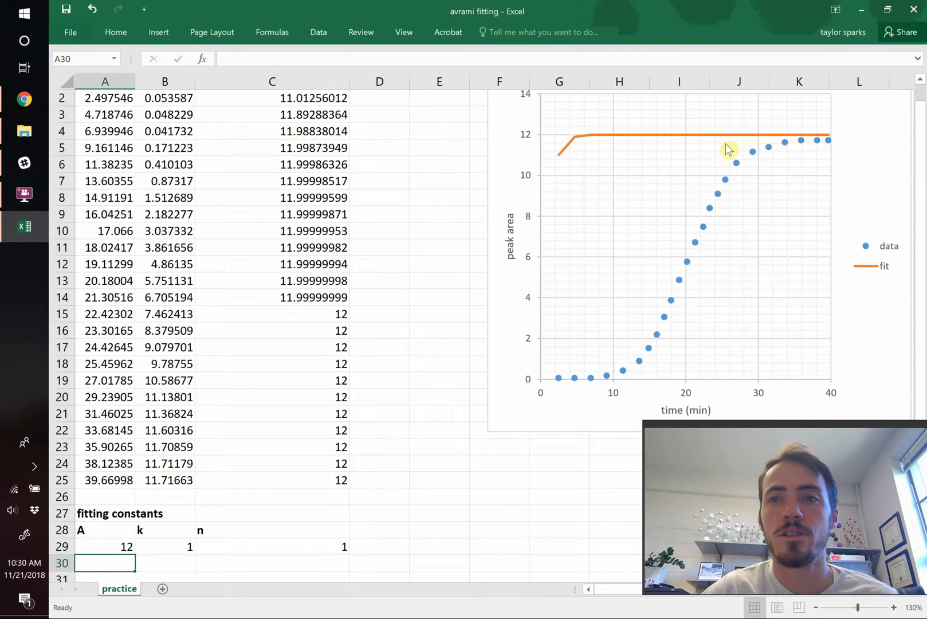
mouse_move(560, 293)
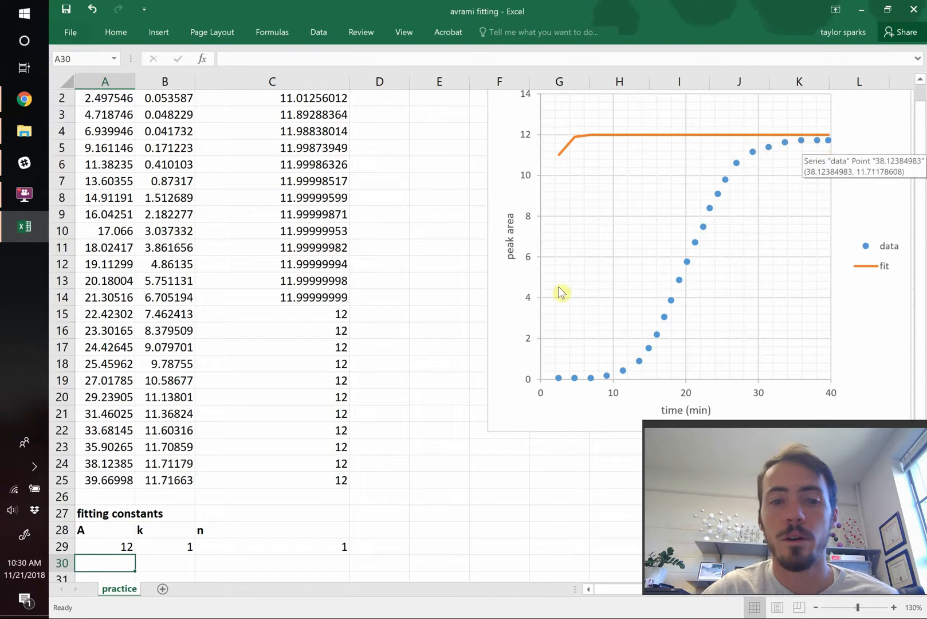
Set k to 0.005 and n to 2 so the orange fit curve roughly follows the data
left_click(164, 547)
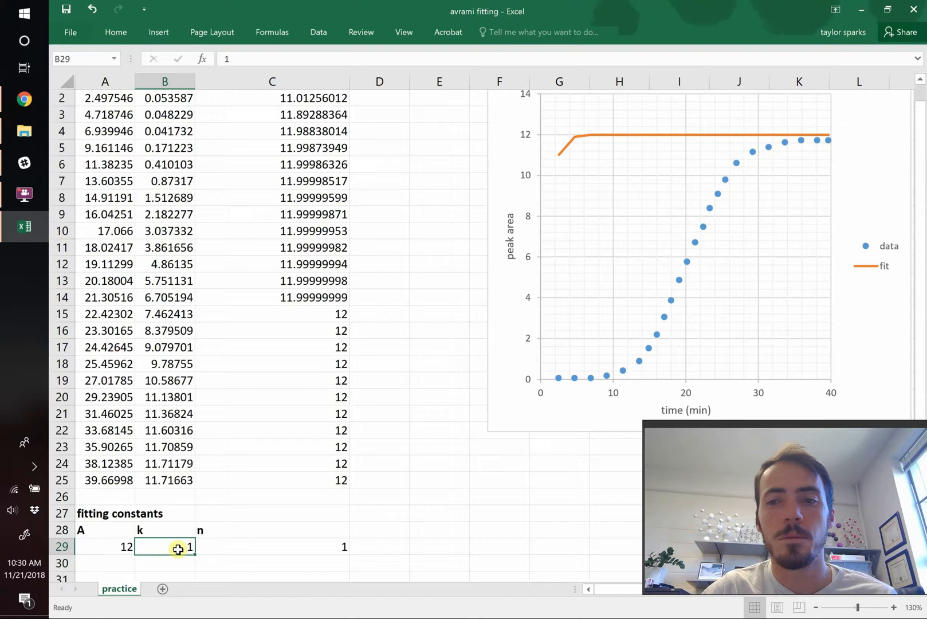
type("0.005")
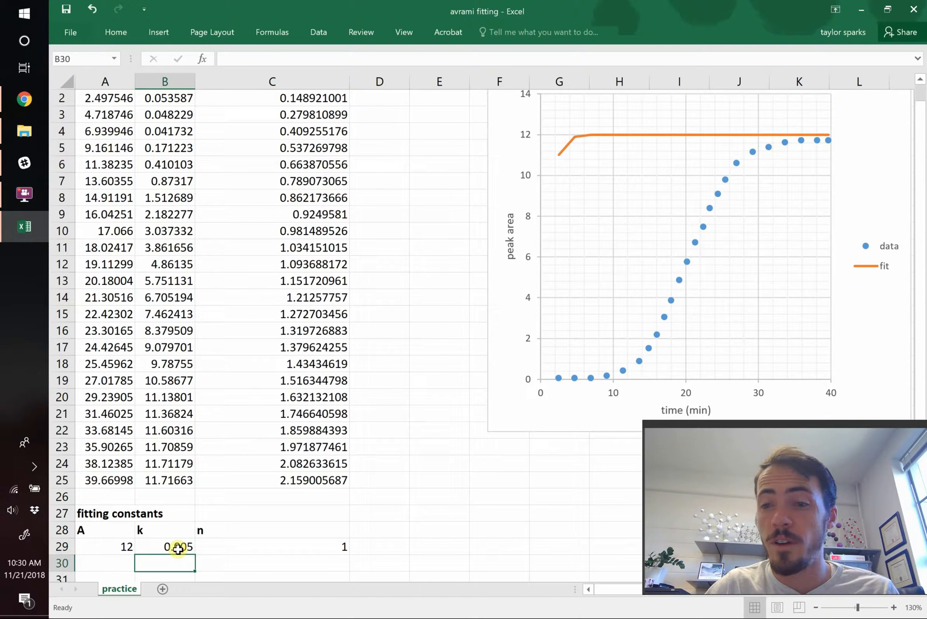
left_click(271, 547)
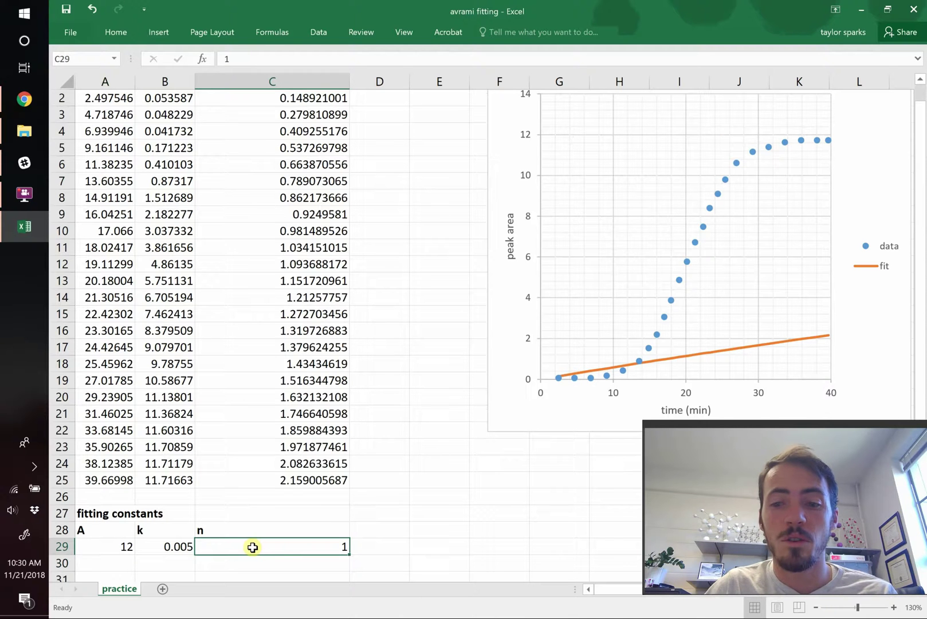
type("3")
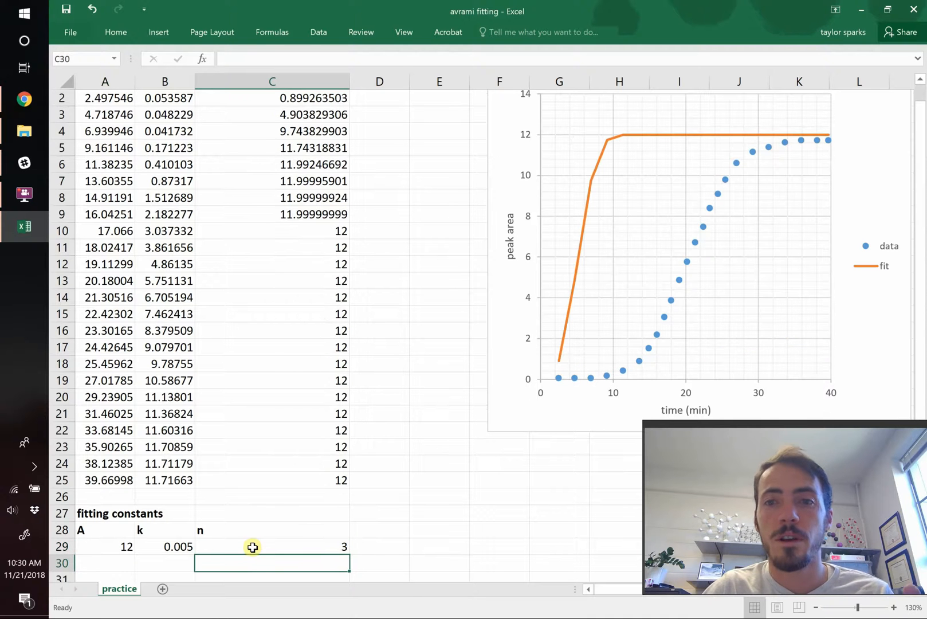
type("4")
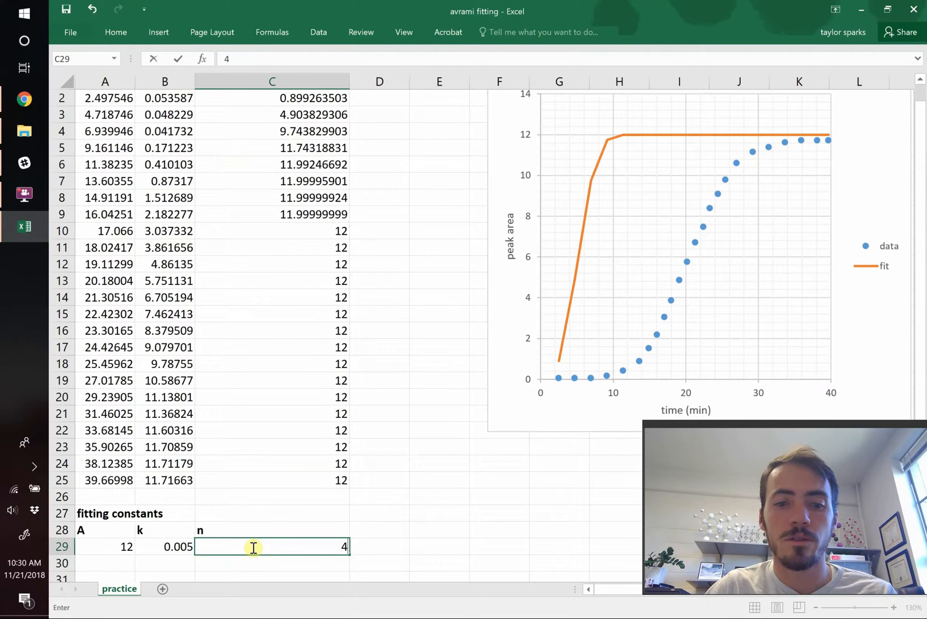
type("2")
key("Return")
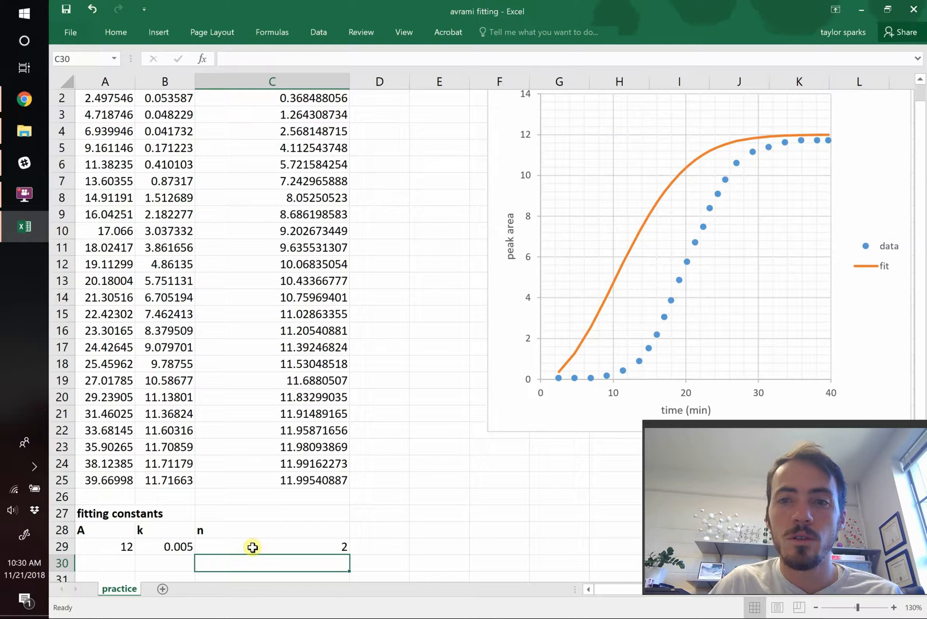
scroll("up", 3)
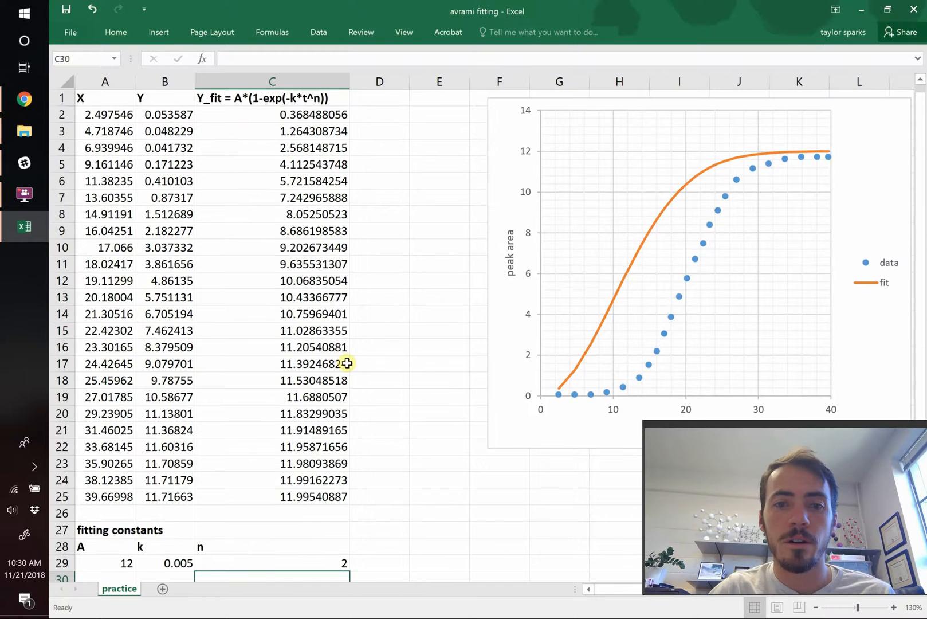
left_click(380, 214)
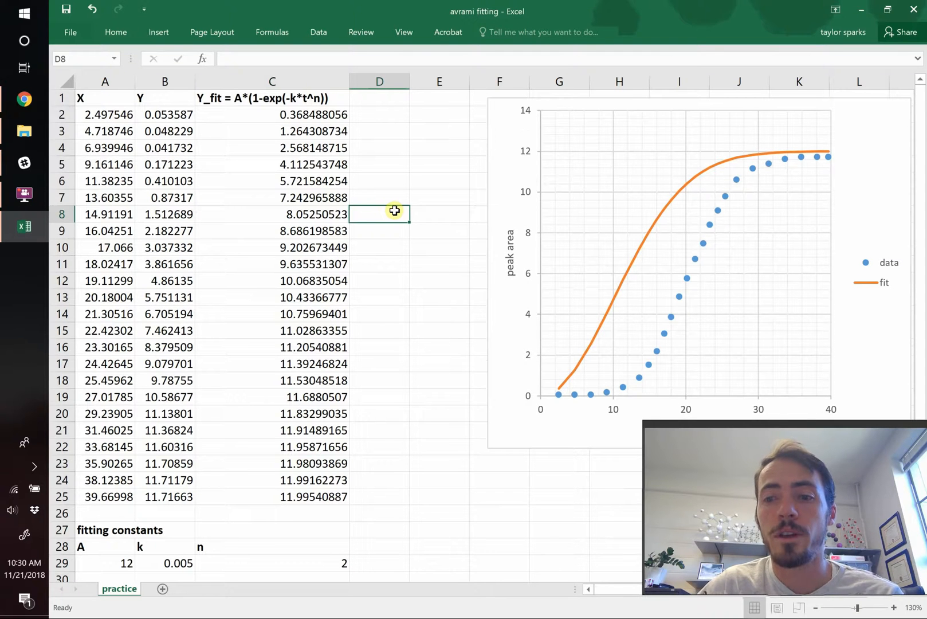
mouse_move(382, 99)
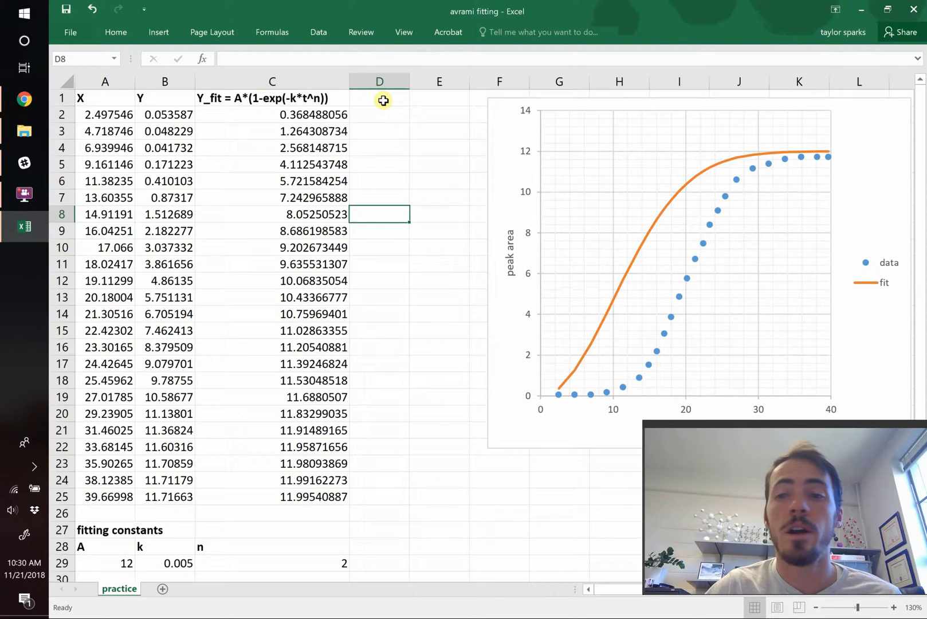
Add residual and residual^2 columns with their formulas filled down the data rows
type("residual")
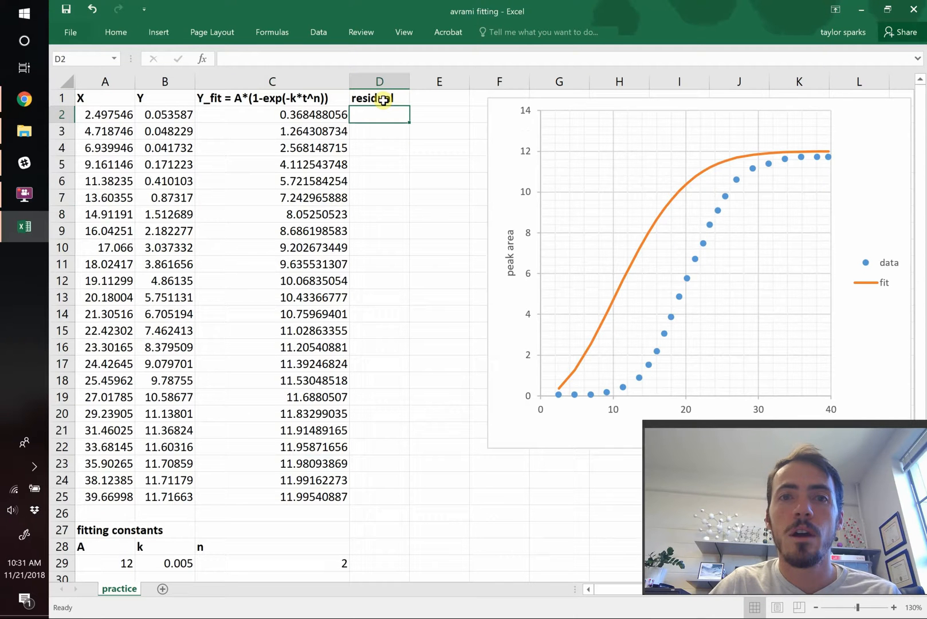
type("=")
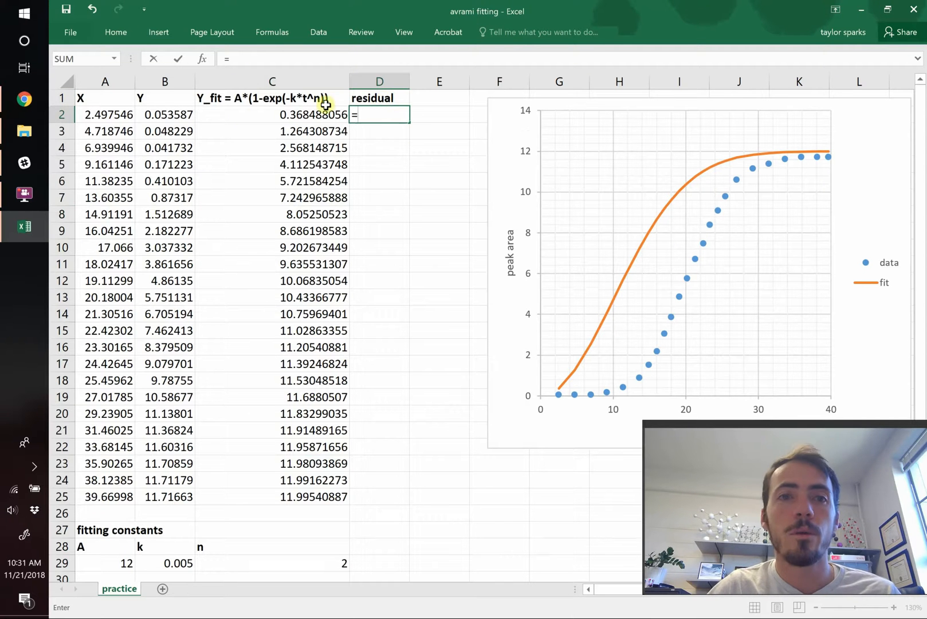
mouse_move(172, 115)
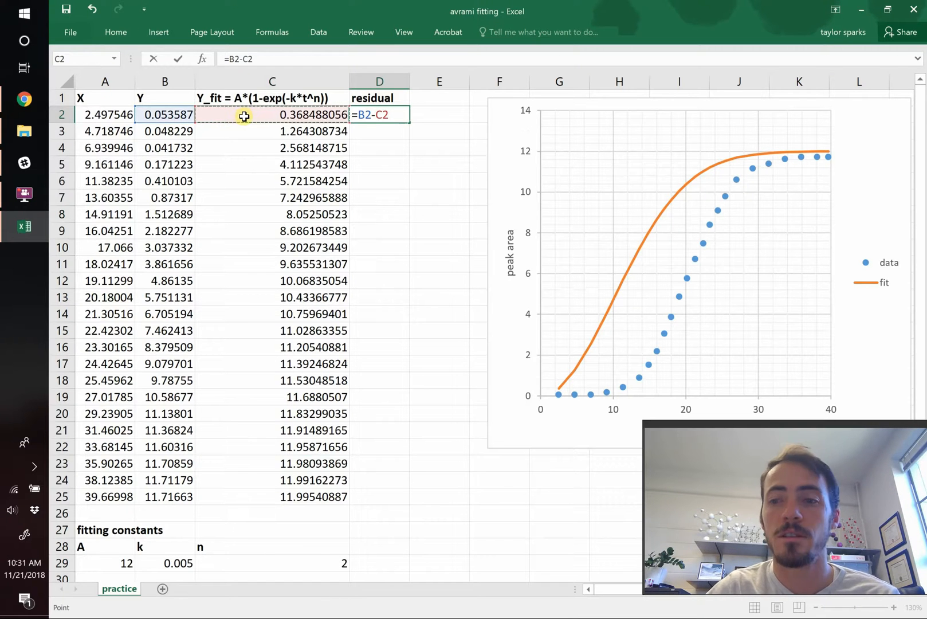
key("Return")
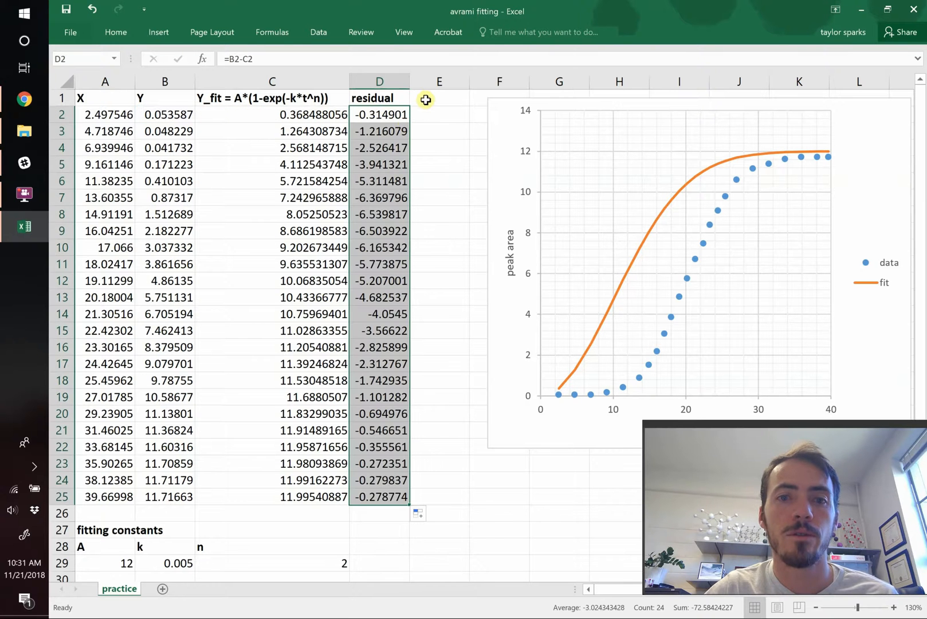
left_click(439, 98)
type("residual")
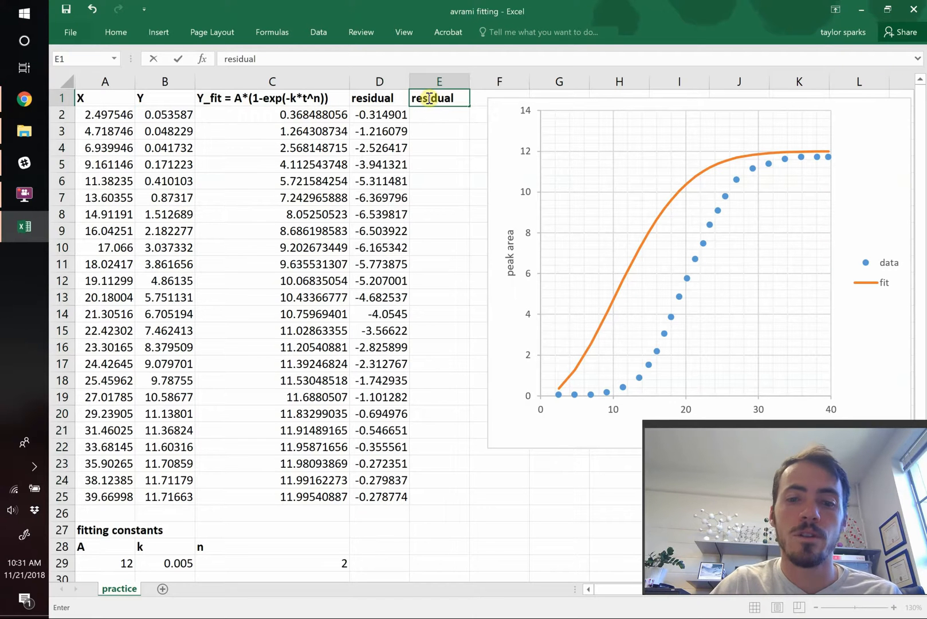
key("Return")
type("=D2^")
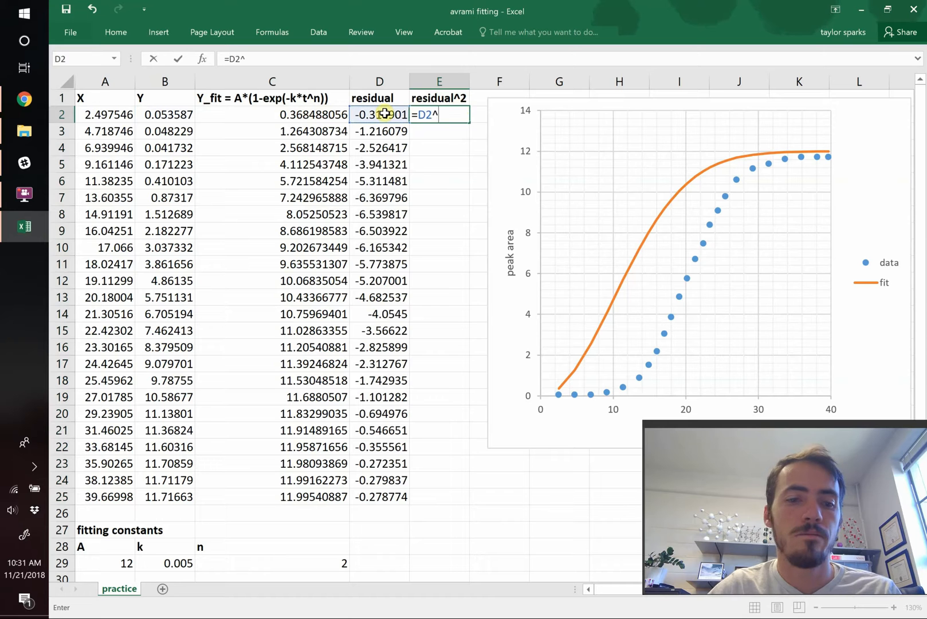
key("Return")
type("SSR")
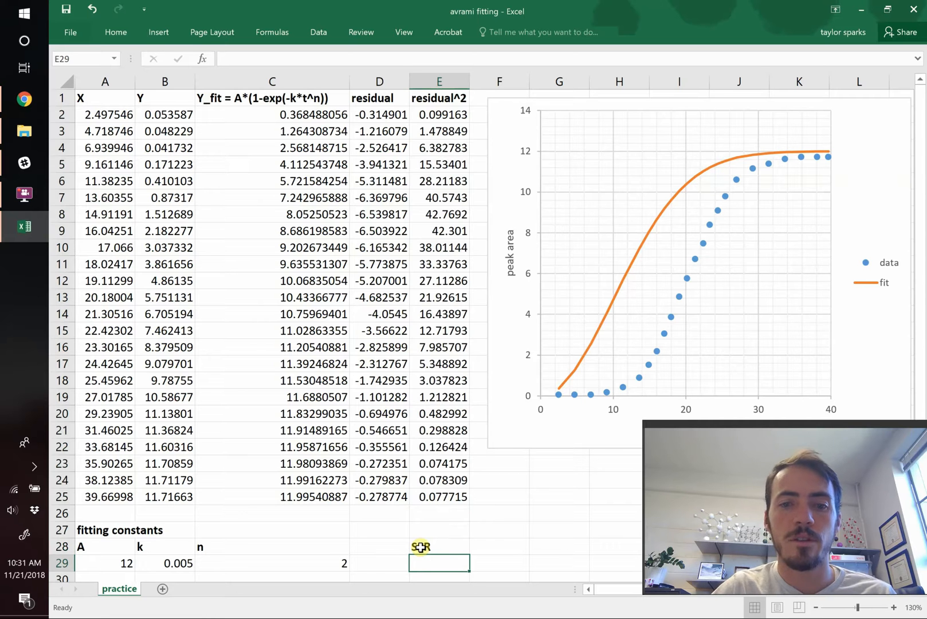
Total the squared residuals as SSR =SUM(E2:E25) beneath the constants, giving 345.6198
type("=SUM(E8:E25")
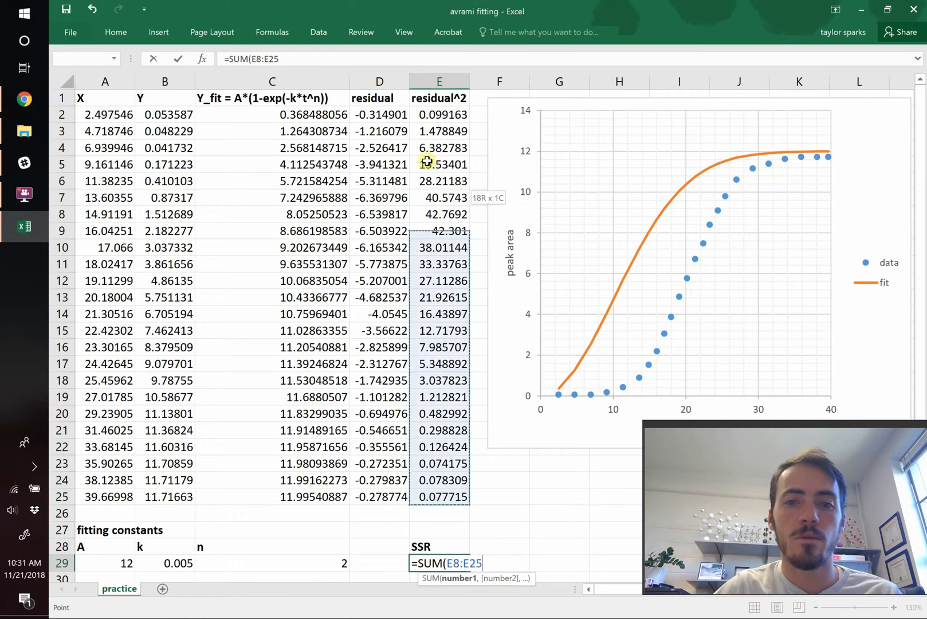
key("Return")
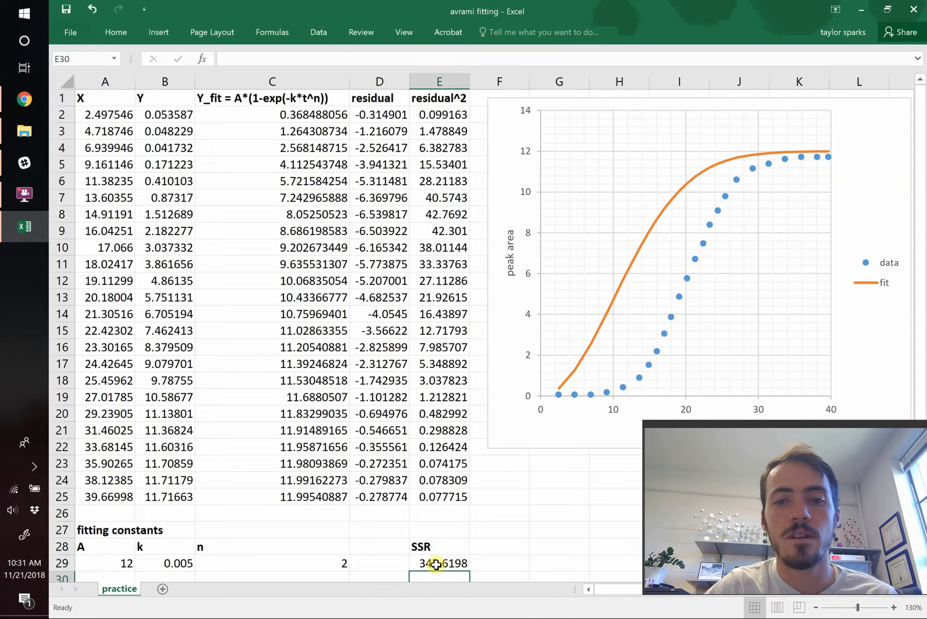
mouse_move(438, 562)
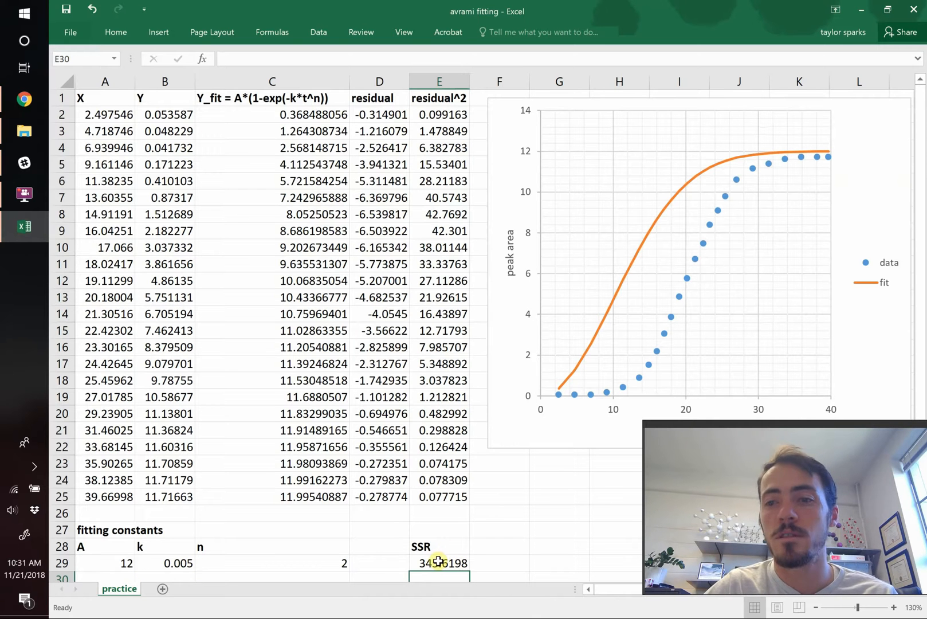
left_click(439, 513)
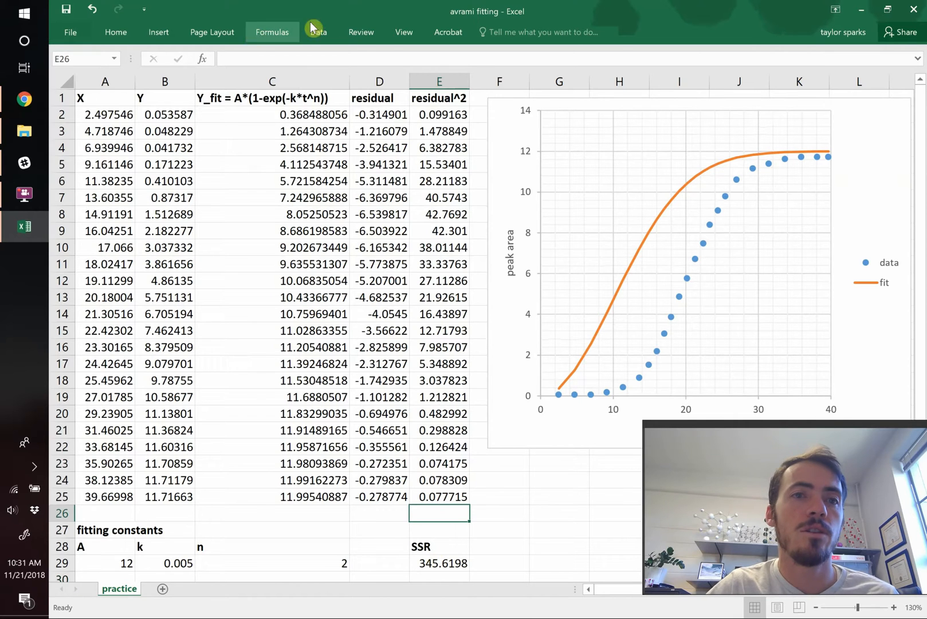
left_click(318, 32)
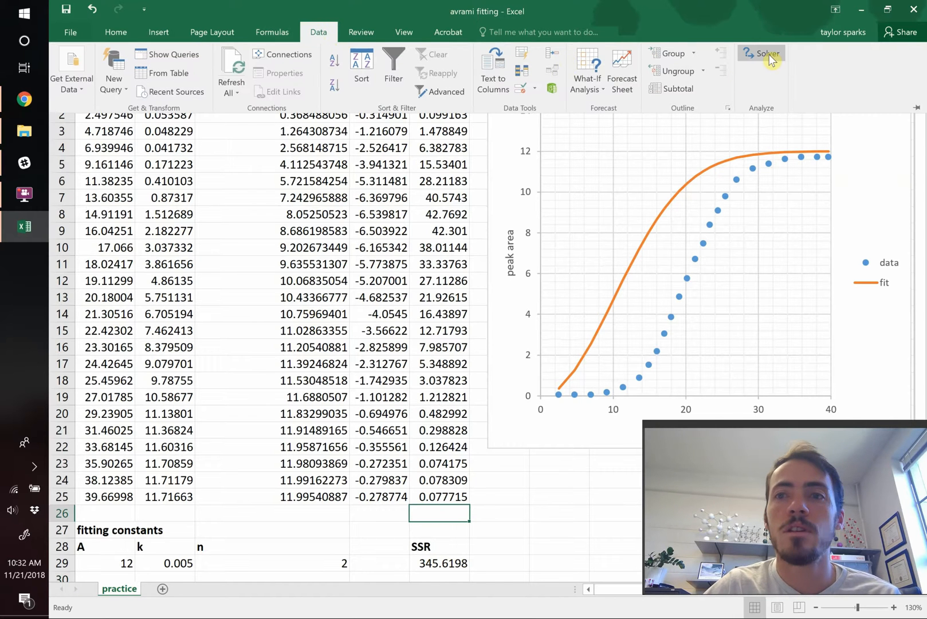
mouse_move(764, 54)
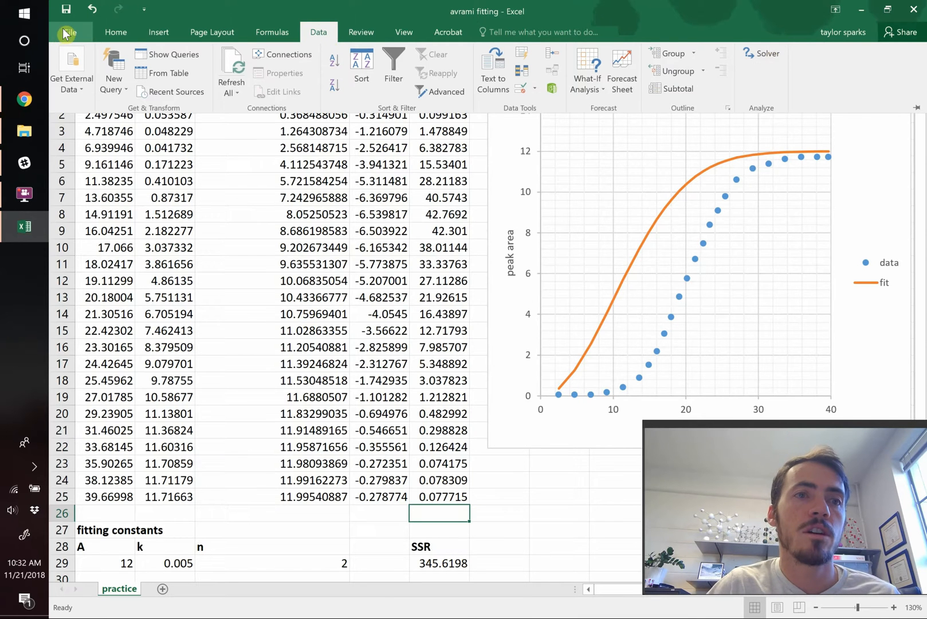
left_click(69, 32)
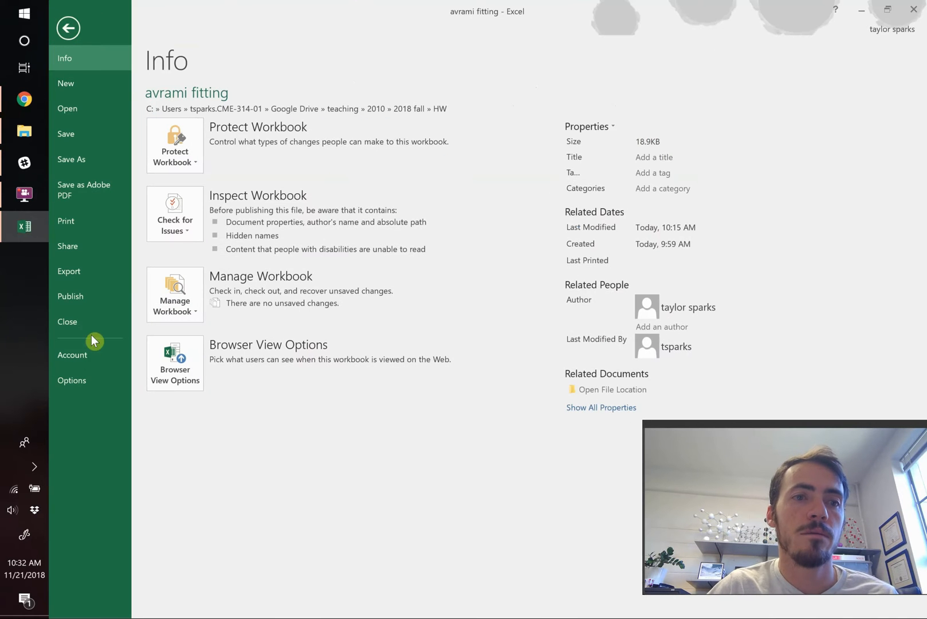
left_click(71, 381)
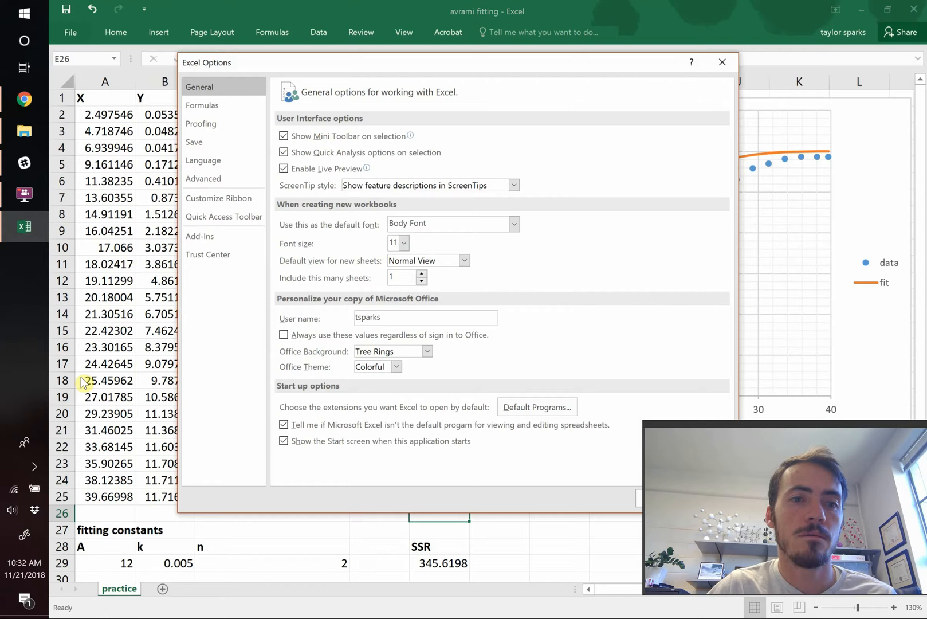
mouse_move(199, 236)
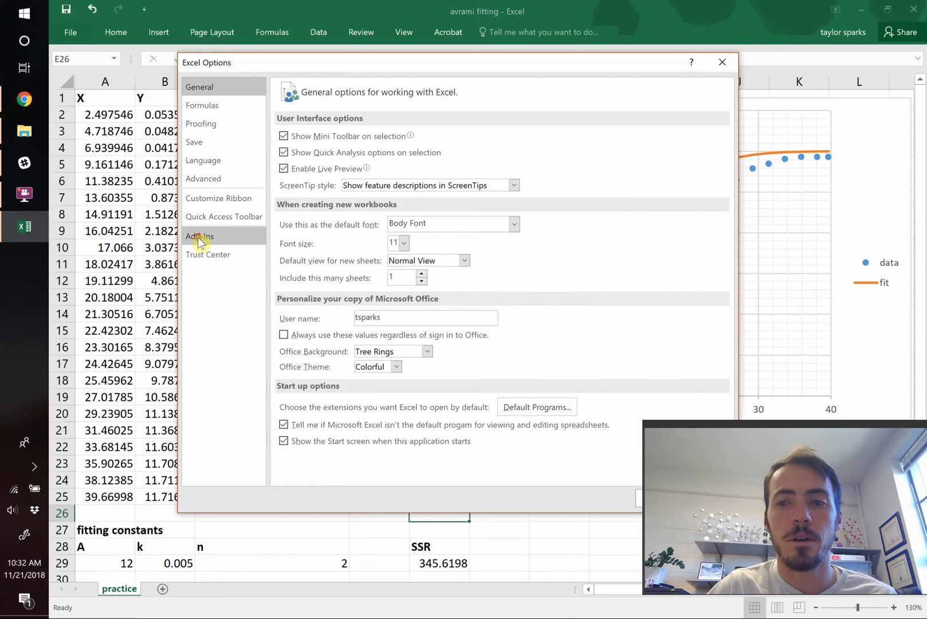
left_click(200, 236)
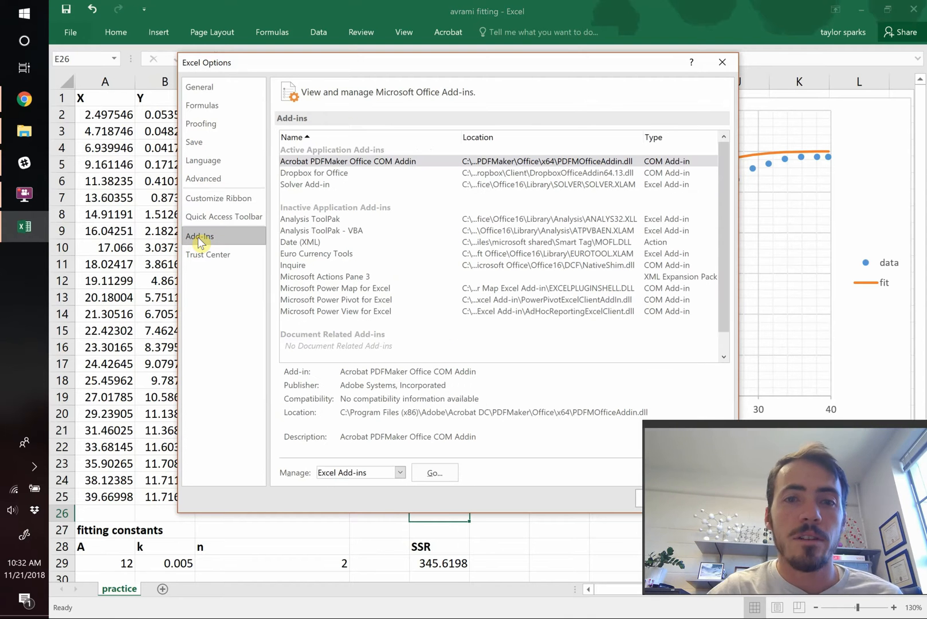
left_click(305, 183)
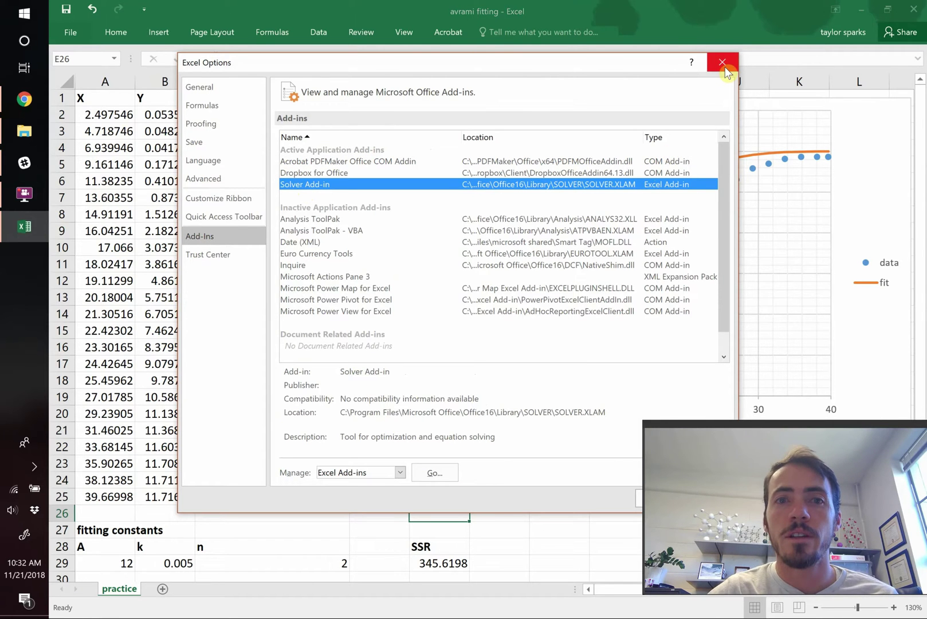
left_click(721, 62)
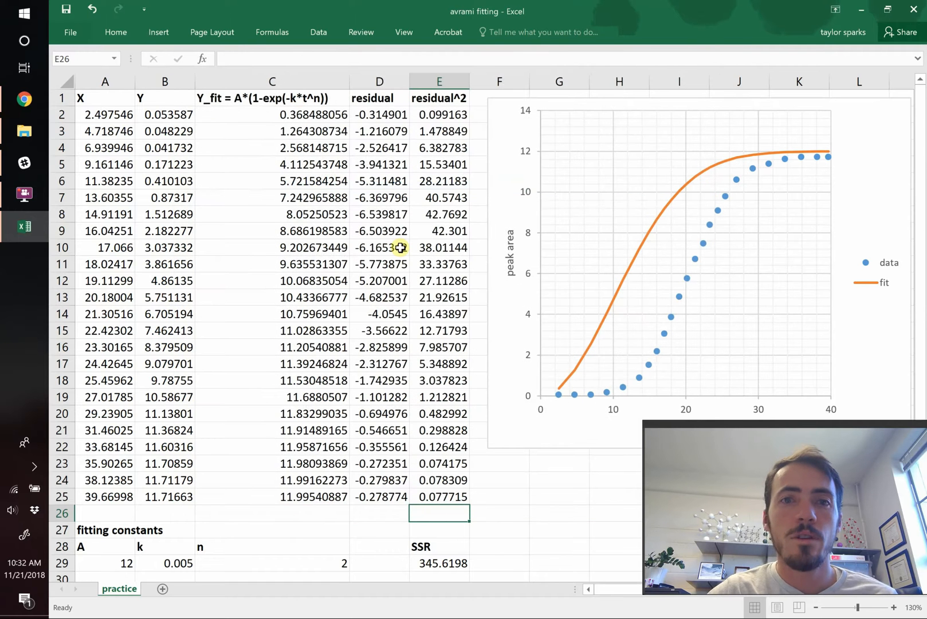
Configure Solver to minimize SSR cell $E$29 by changing variable cells $A$29:$C$29
left_click(319, 32)
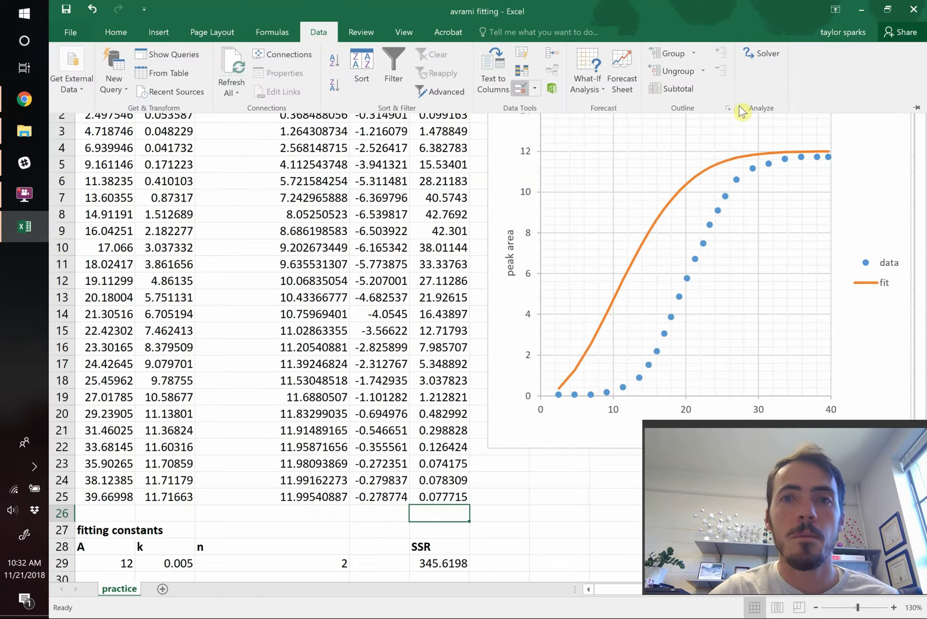
left_click(766, 53)
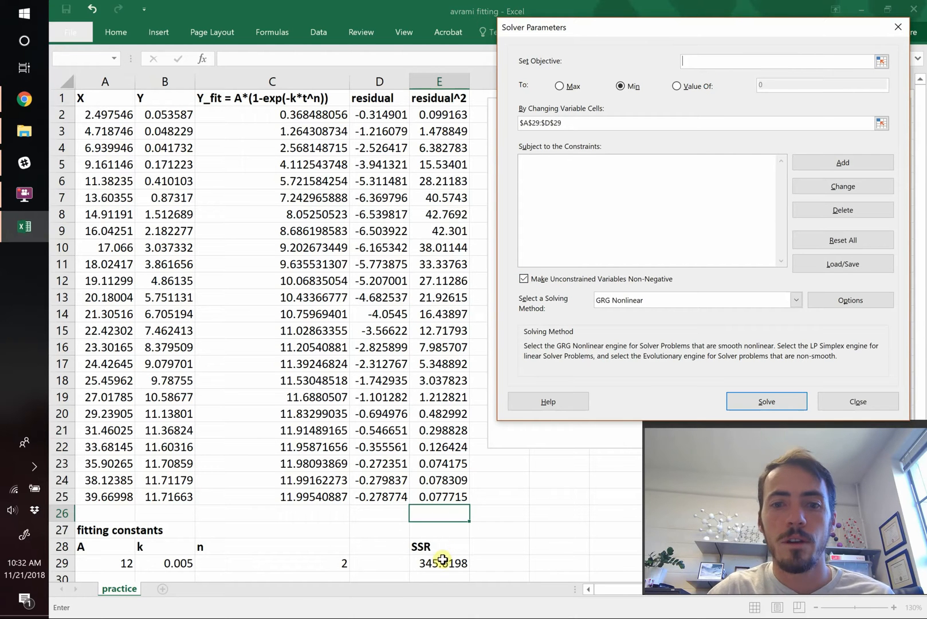
left_click(438, 563)
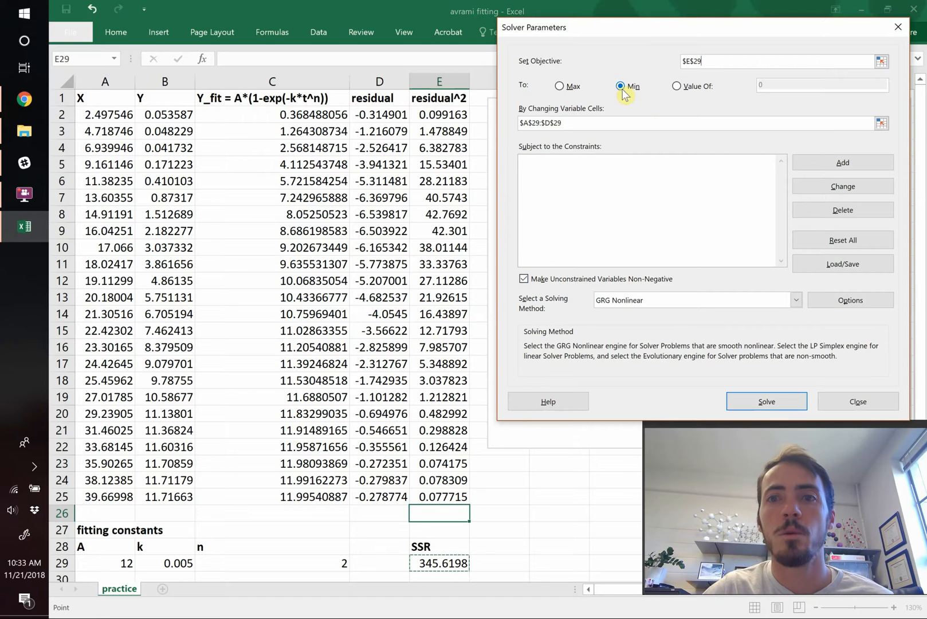
mouse_move(681, 95)
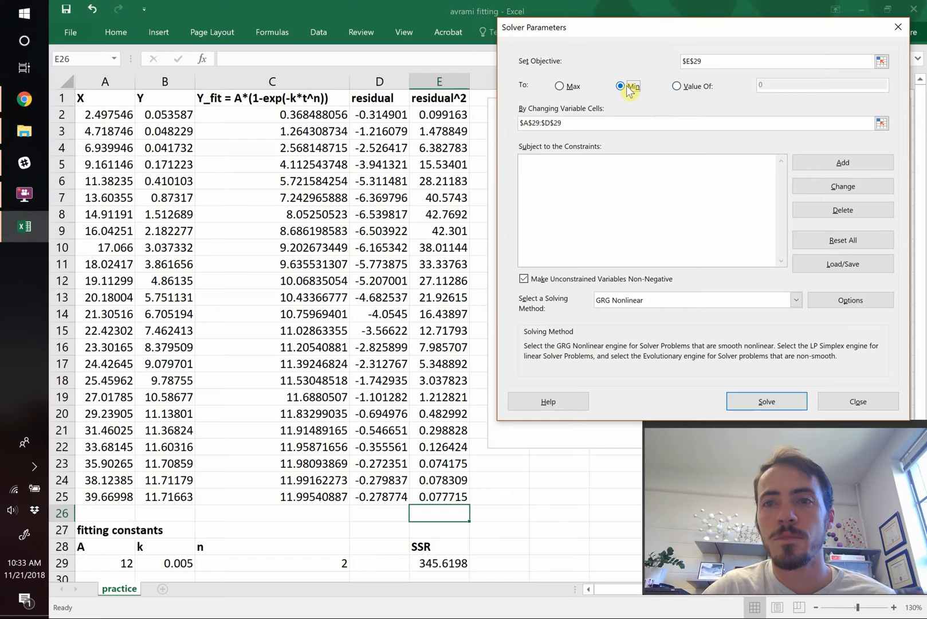
mouse_move(576, 117)
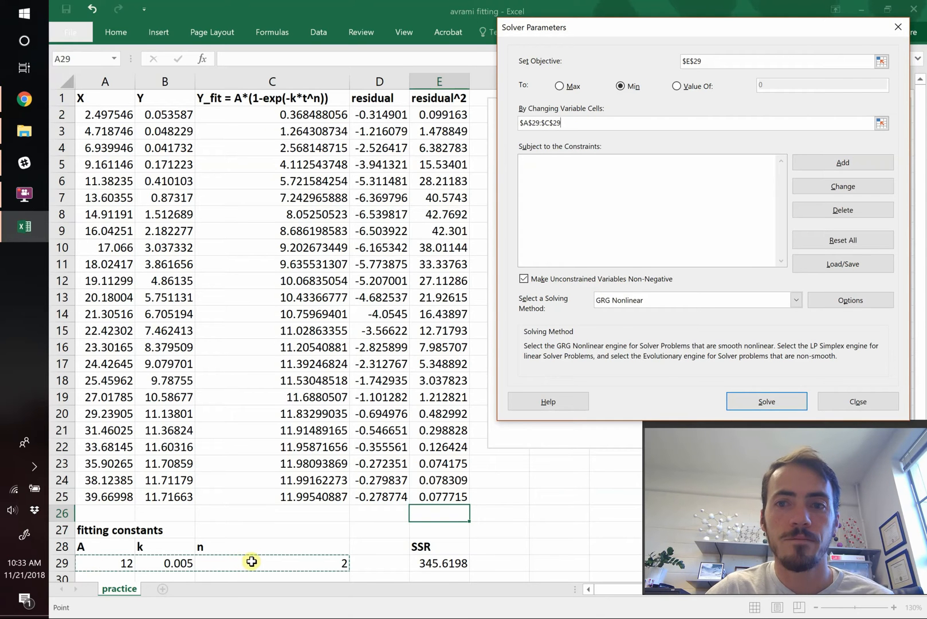
Solve and keep the fitted A, k, n, dropping SSR to 0.456978 with the curve overlaying the data
left_click(858, 400)
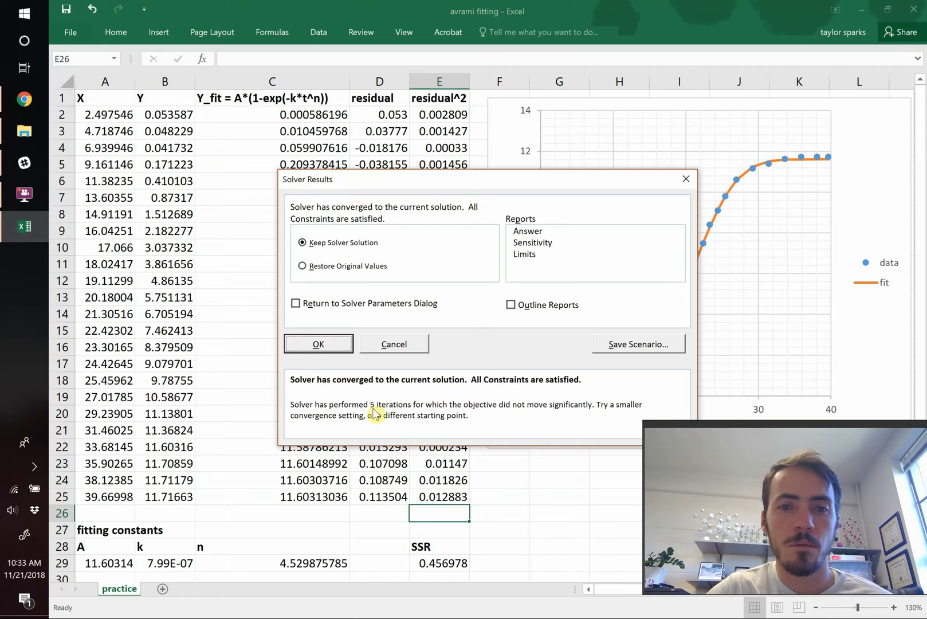
mouse_move(479, 143)
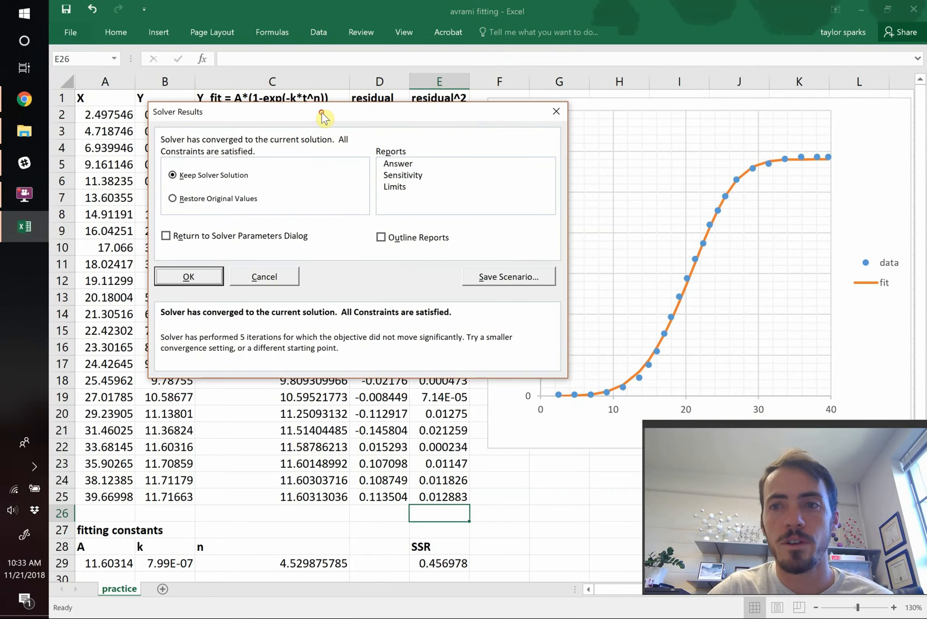
left_click(188, 276)
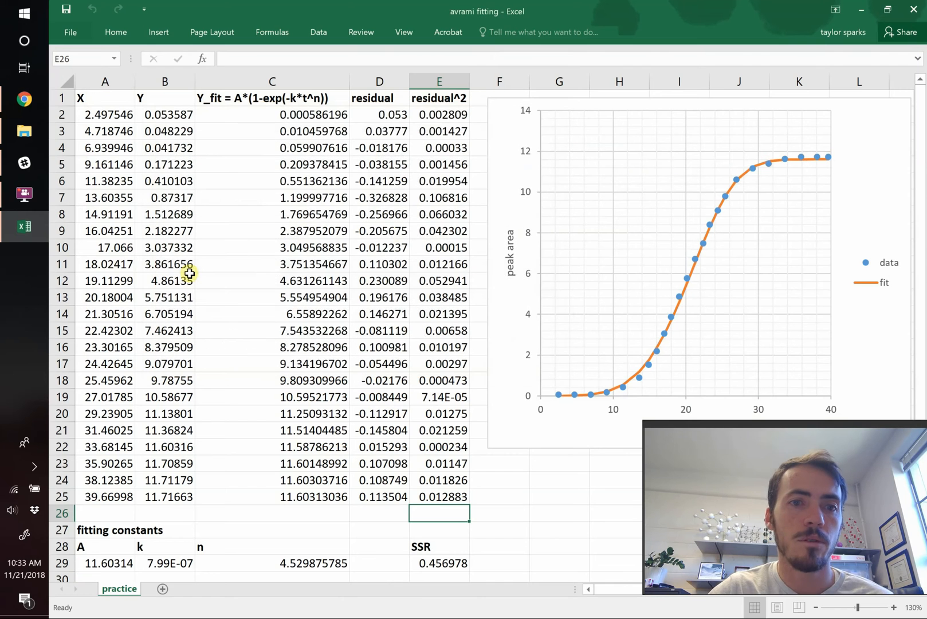
left_click(678, 315)
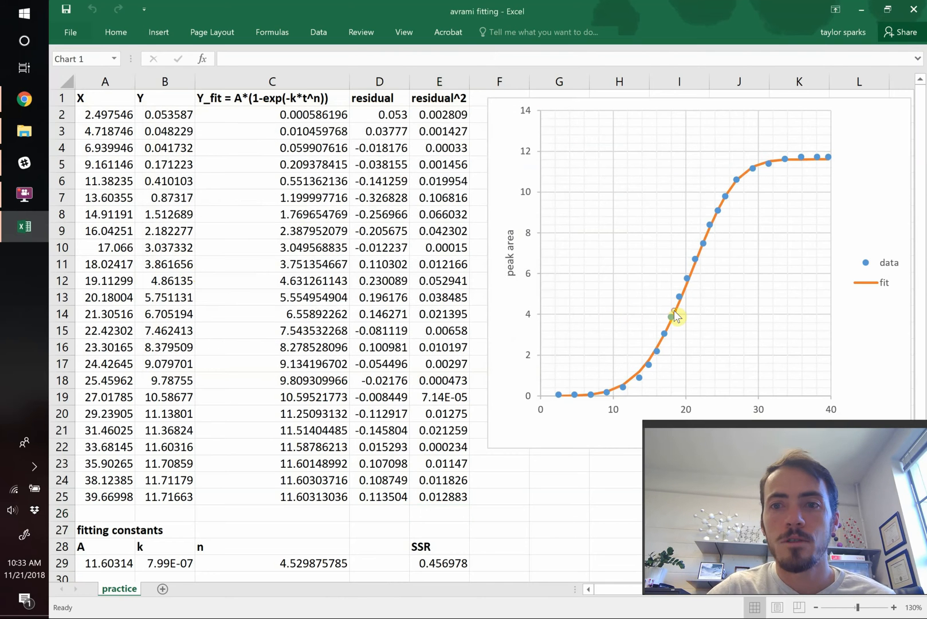
left_click(673, 316)
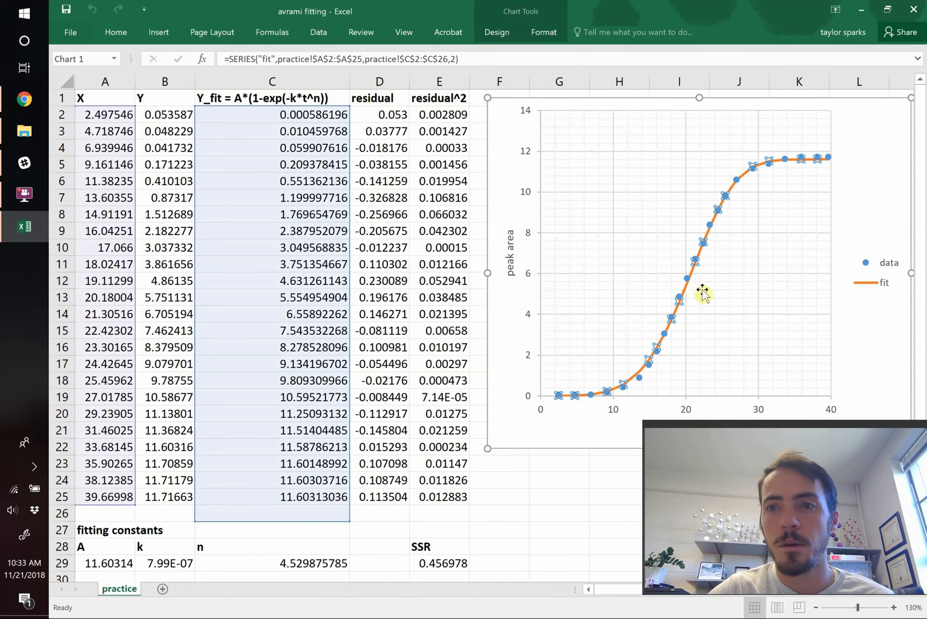
mouse_move(163, 270)
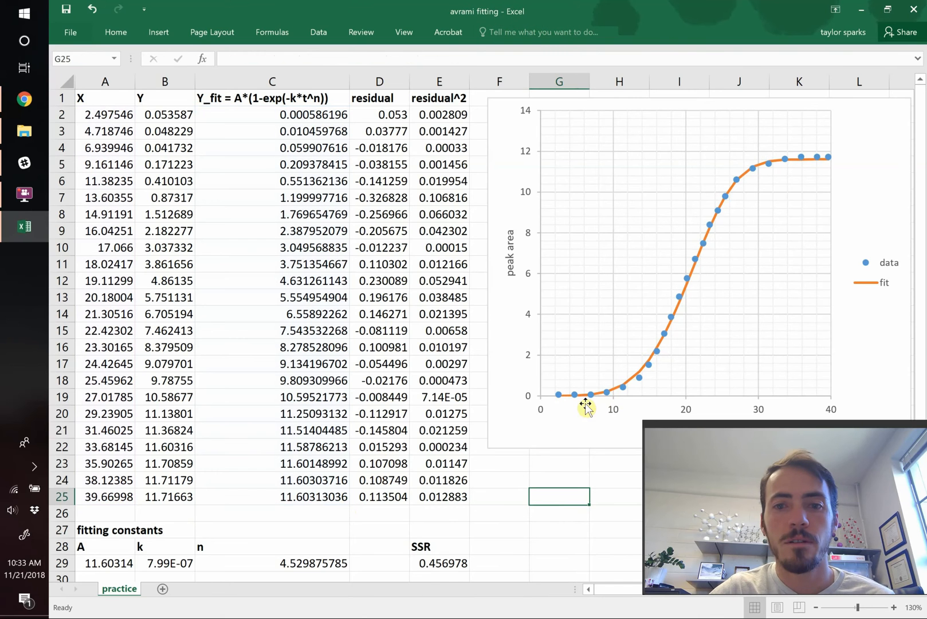
mouse_move(750, 191)
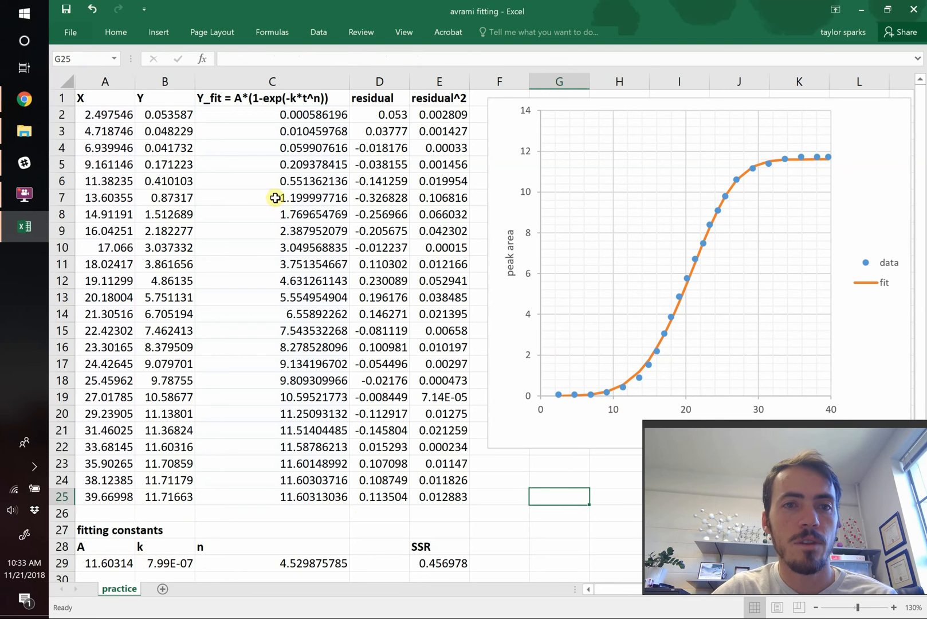
mouse_move(276, 106)
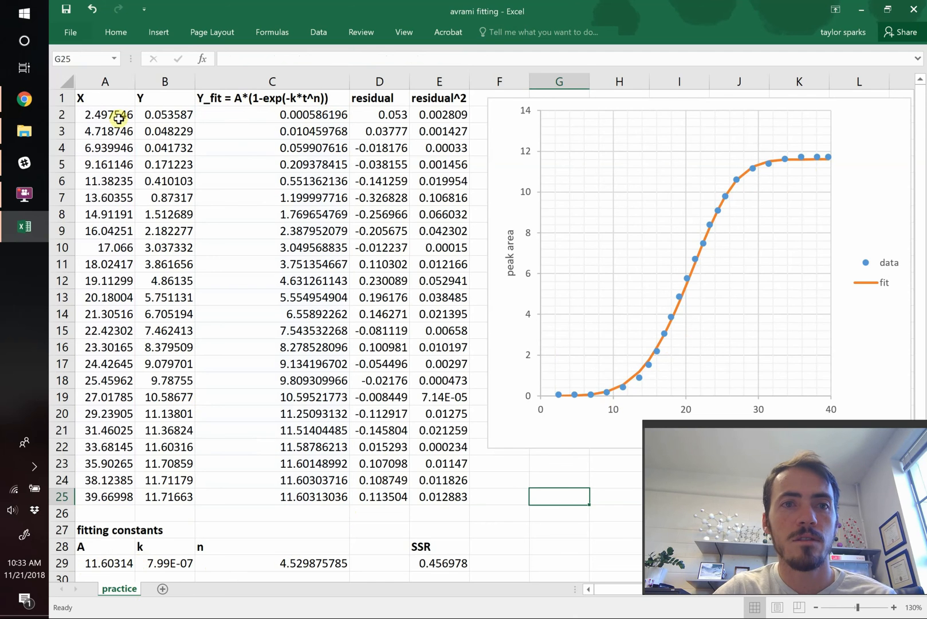
mouse_move(101, 307)
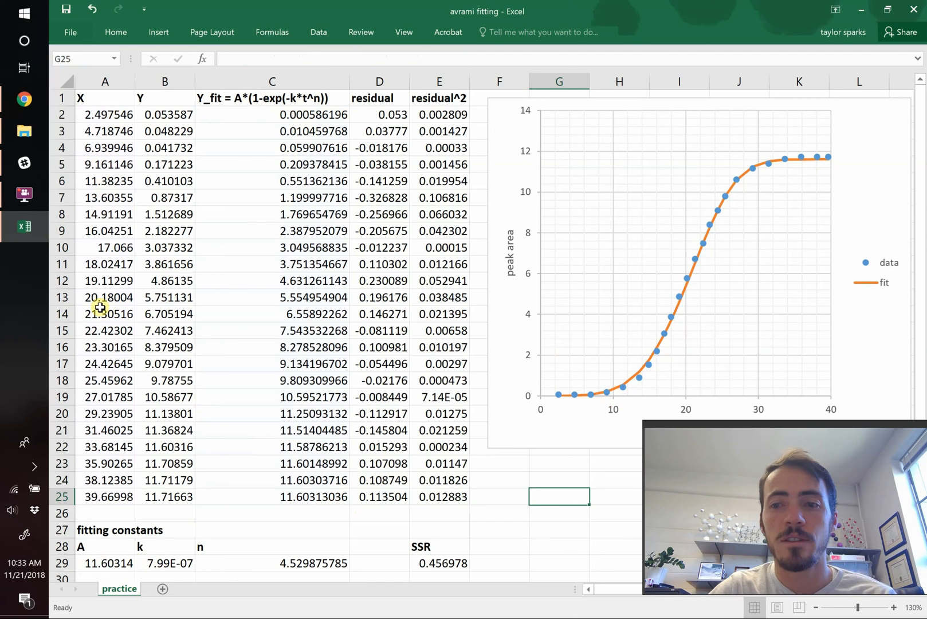